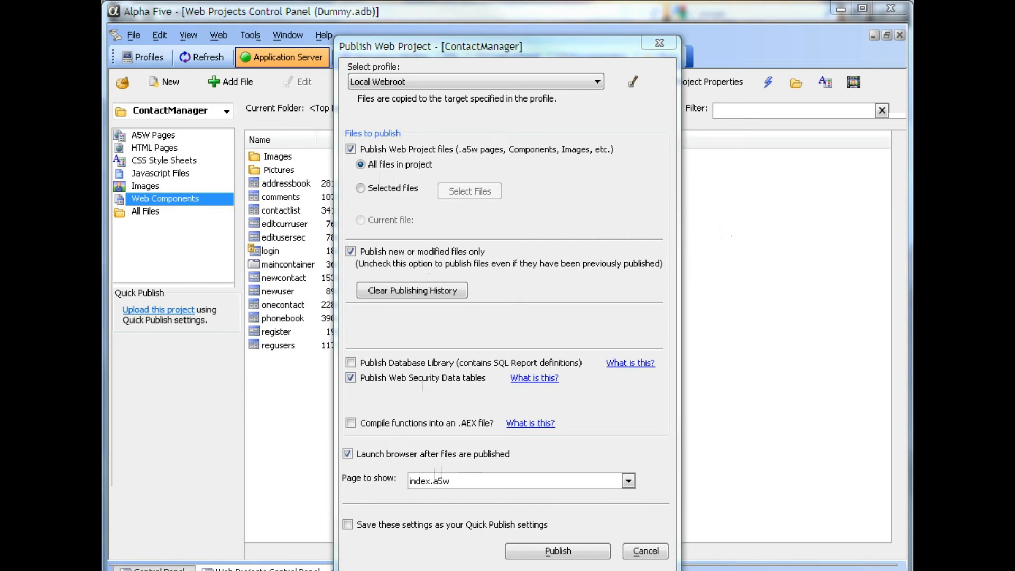
Step: Publish ContactManager to the Local Webroot and launch its login page in the browser
left_click(555, 551)
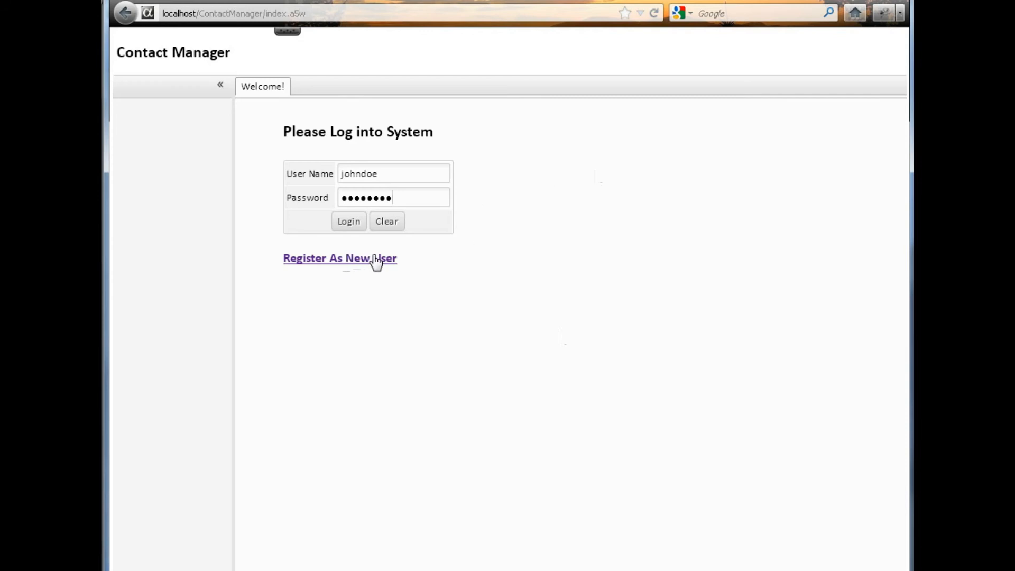
Step: Log into Contact Manager as John Doe, reaching the welcome page
left_click(340, 259)
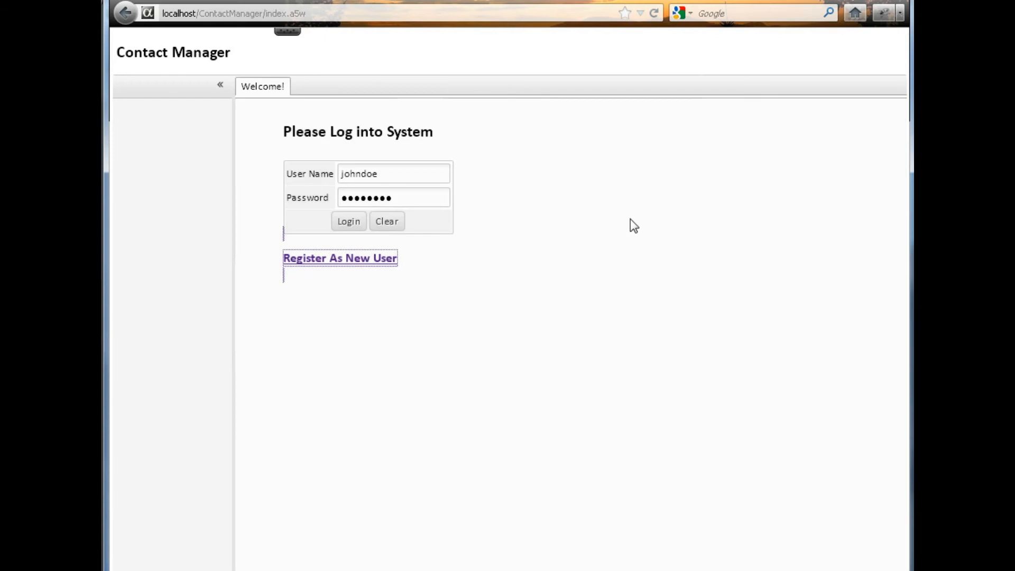
mouse_move(455, 428)
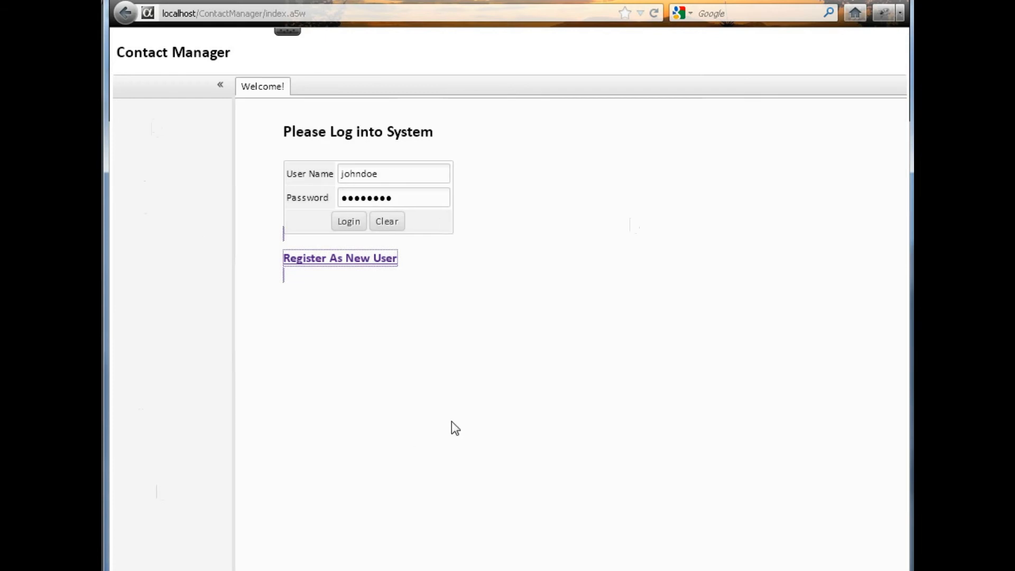
mouse_move(590, 298)
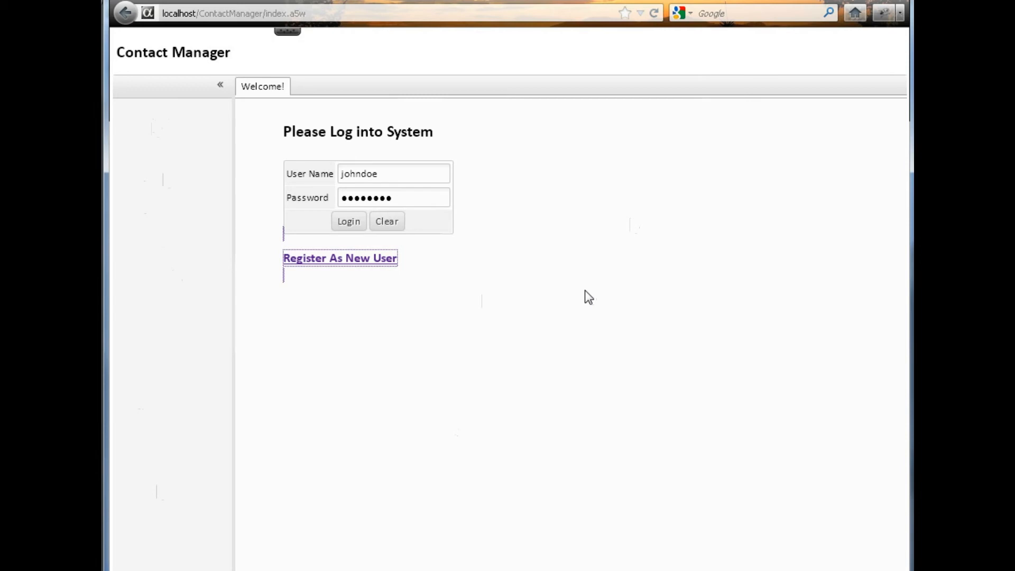
left_click(348, 221)
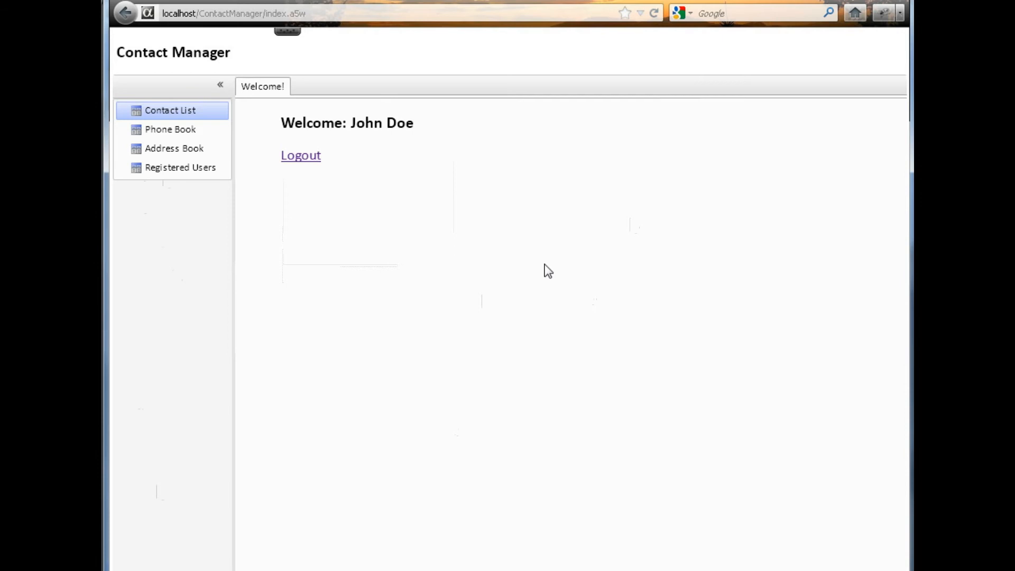
mouse_move(311, 160)
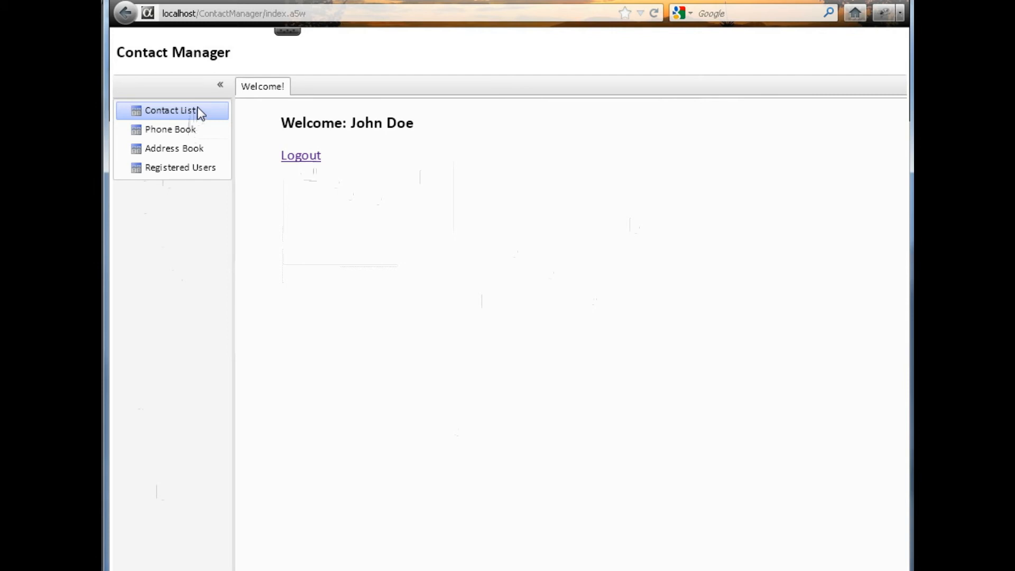
Step: Show the Contact List and view how its keyword search works
double_click(188, 110)
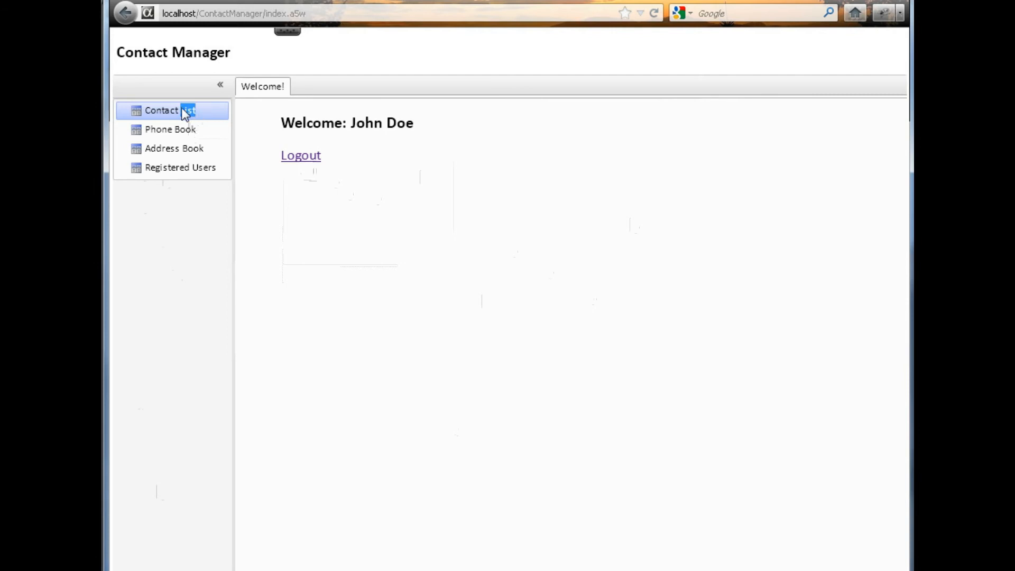
left_click(169, 110)
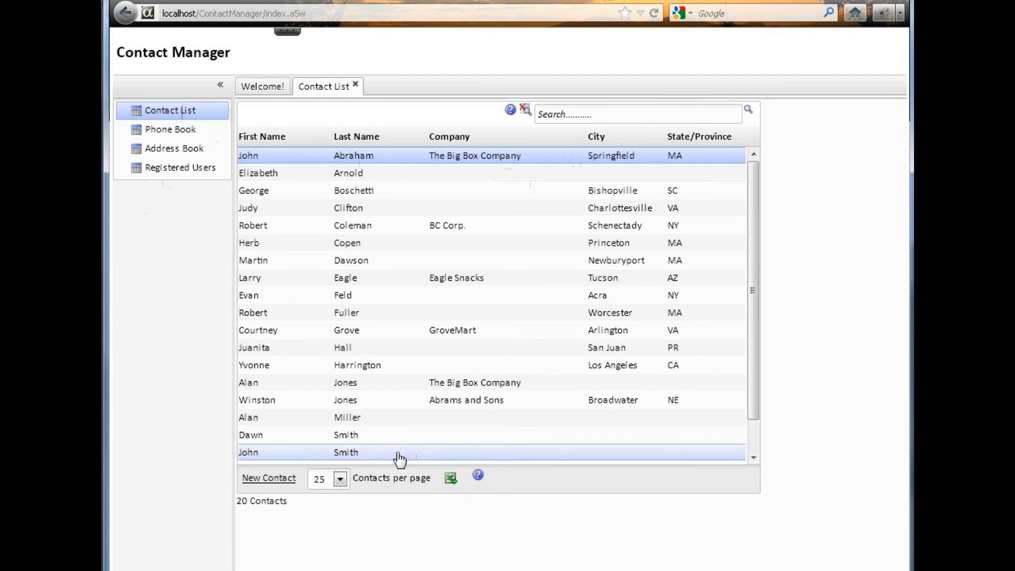
left_click(638, 114)
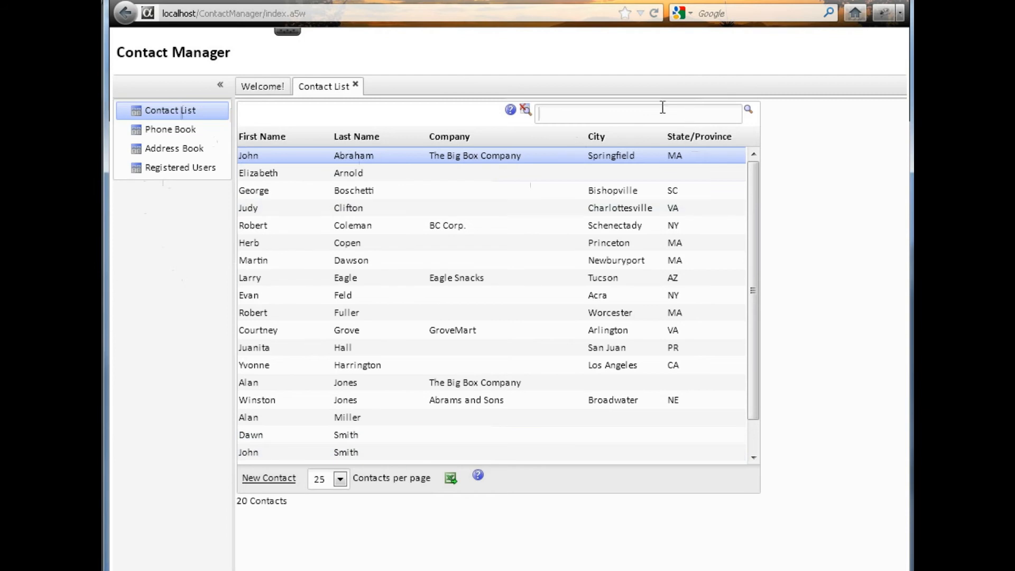
left_click(638, 113)
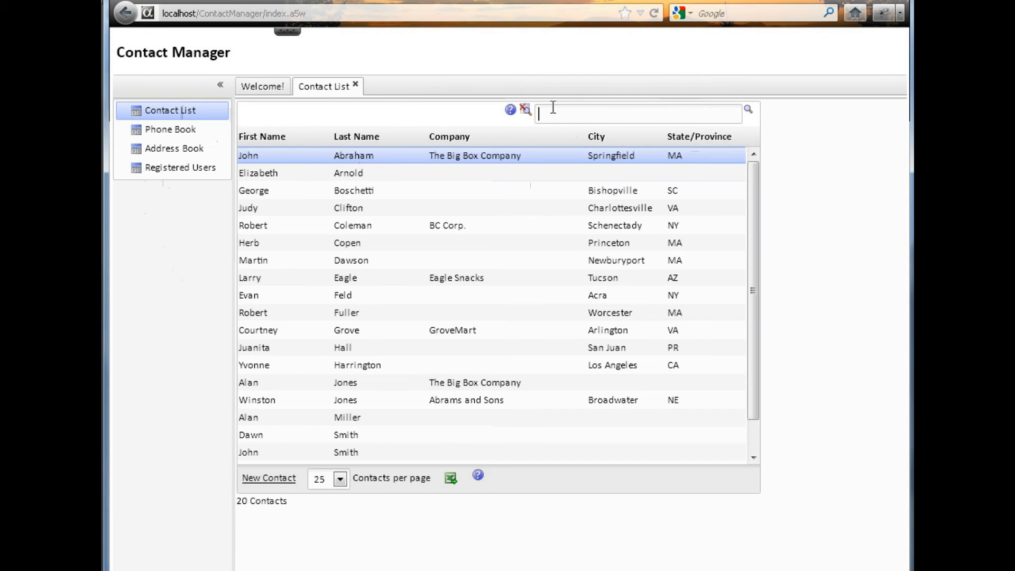
left_click(511, 109)
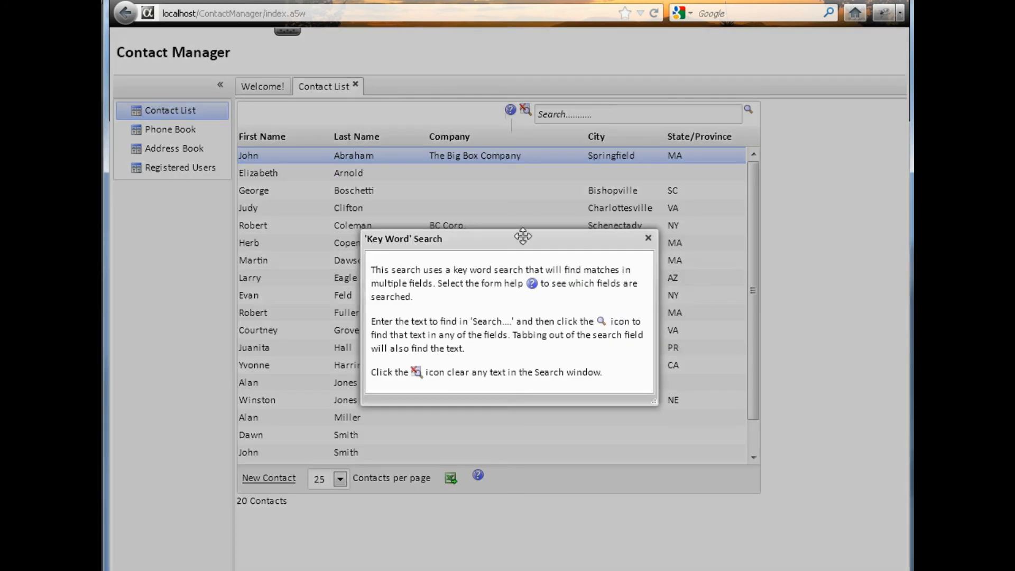
mouse_move(579, 262)
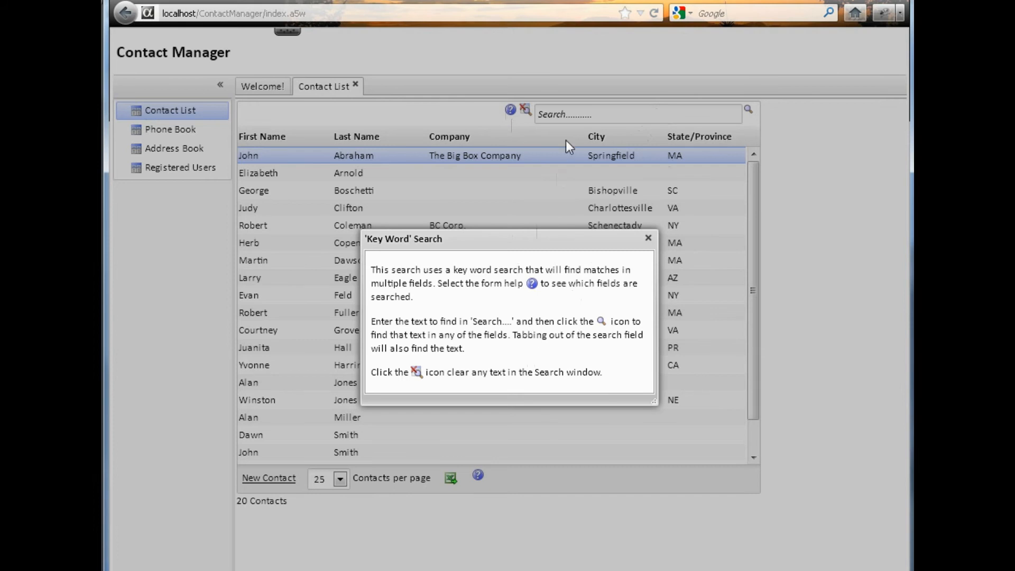
mouse_move(654, 256)
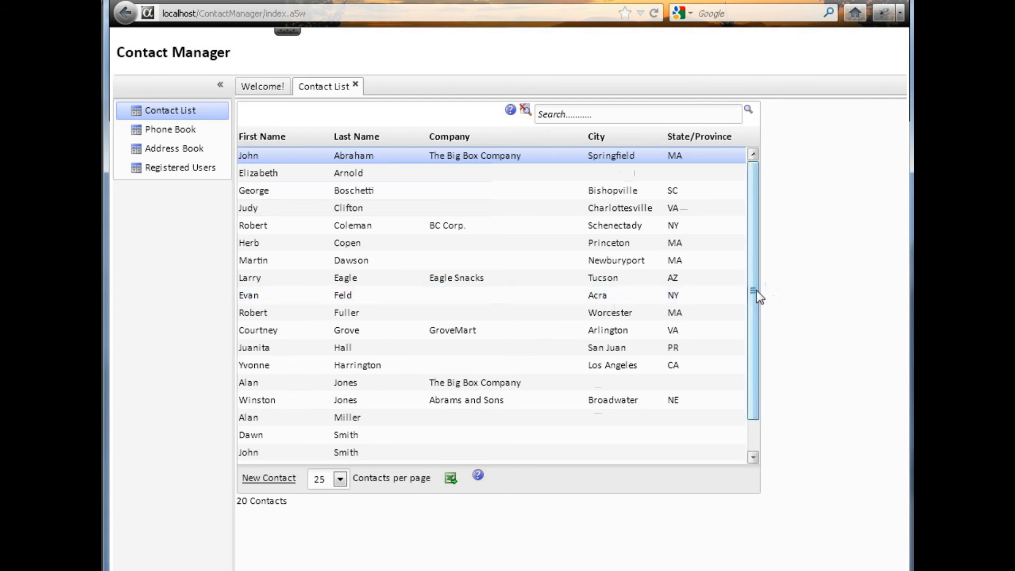
mouse_move(464, 278)
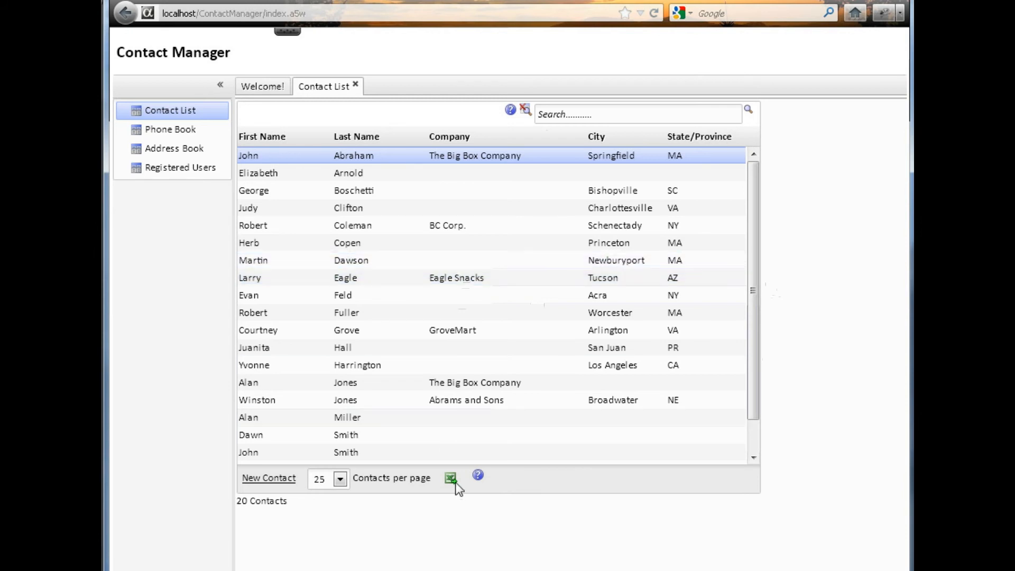
mouse_move(478, 478)
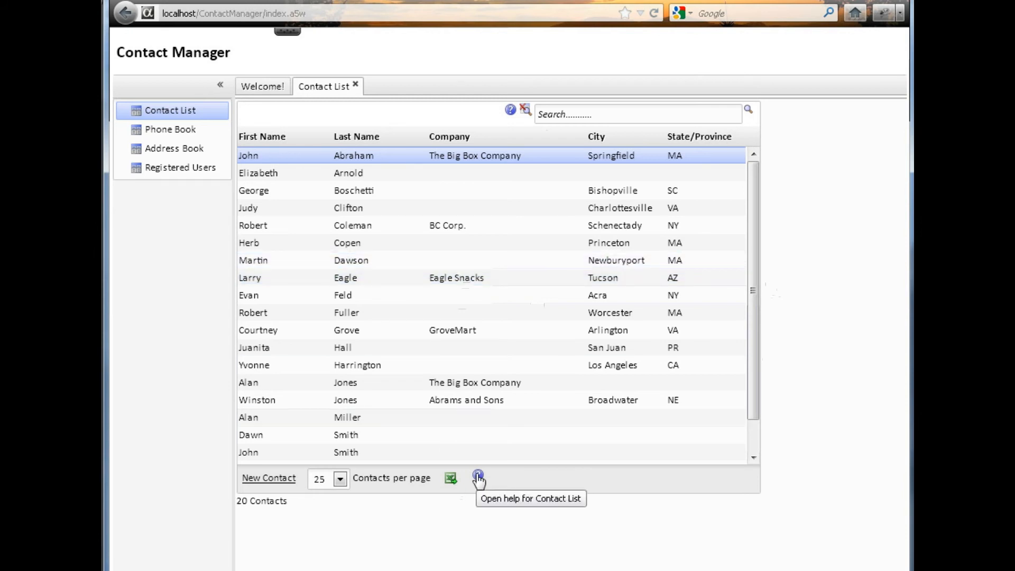
Step: View the contact list help, then filter contacts by the keyword 'john'
left_click(478, 478)
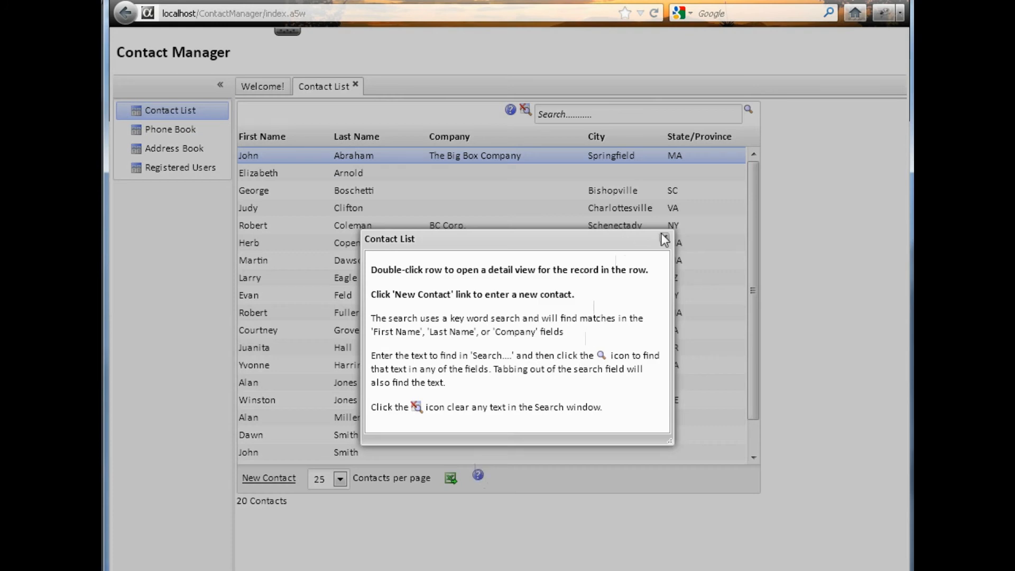
left_click(665, 239)
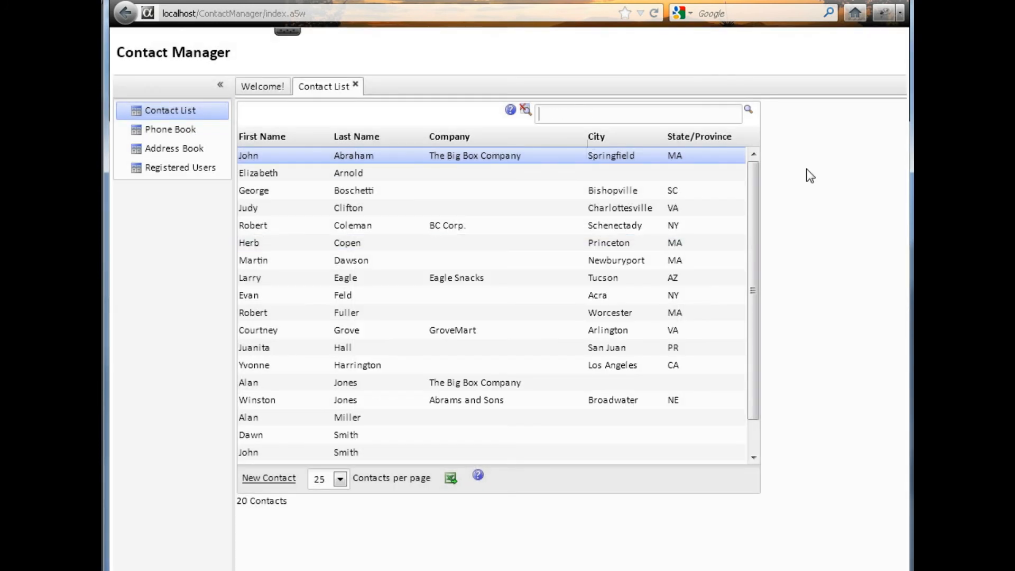
type("john")
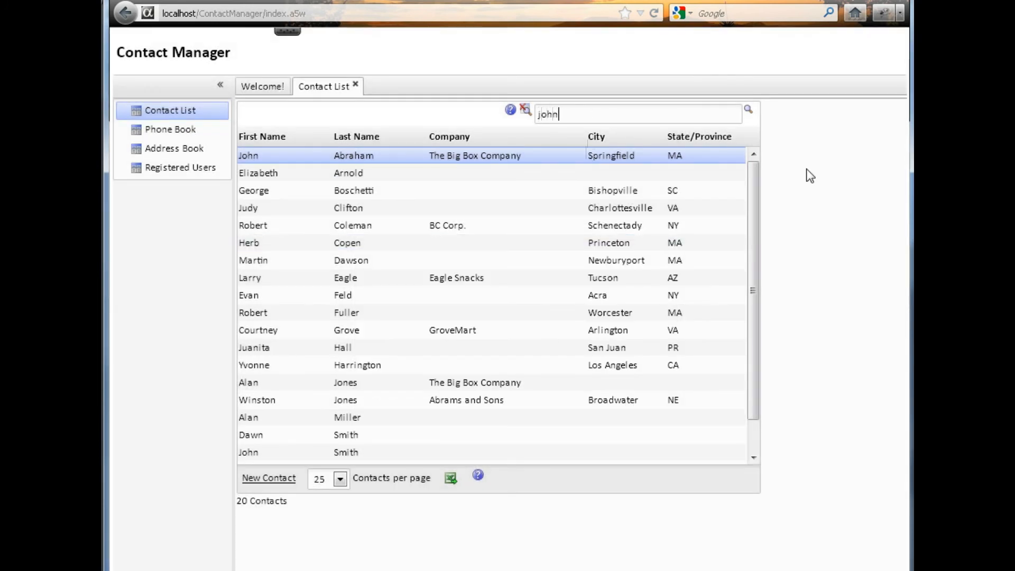
left_click(749, 109)
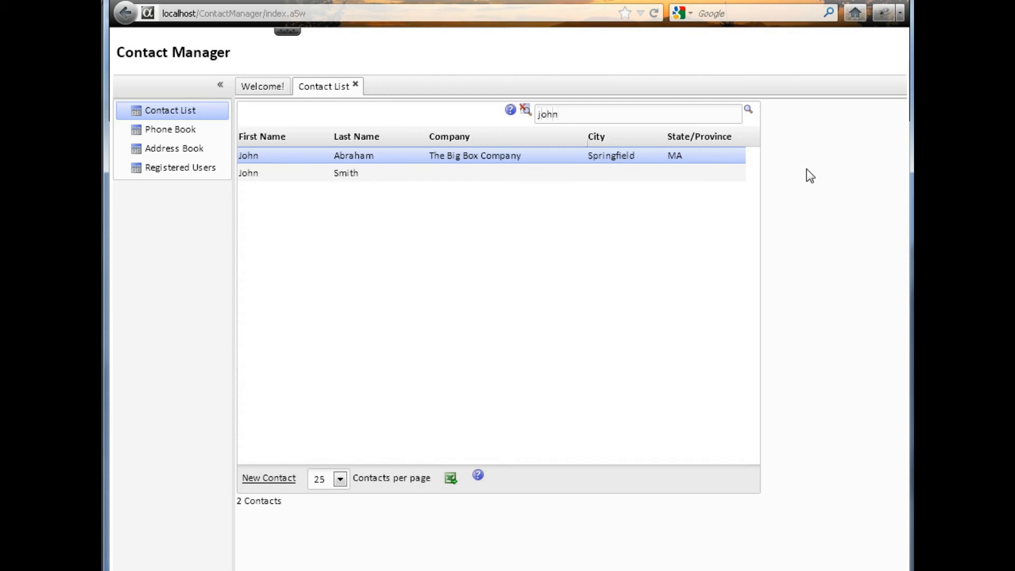
mouse_move(550, 233)
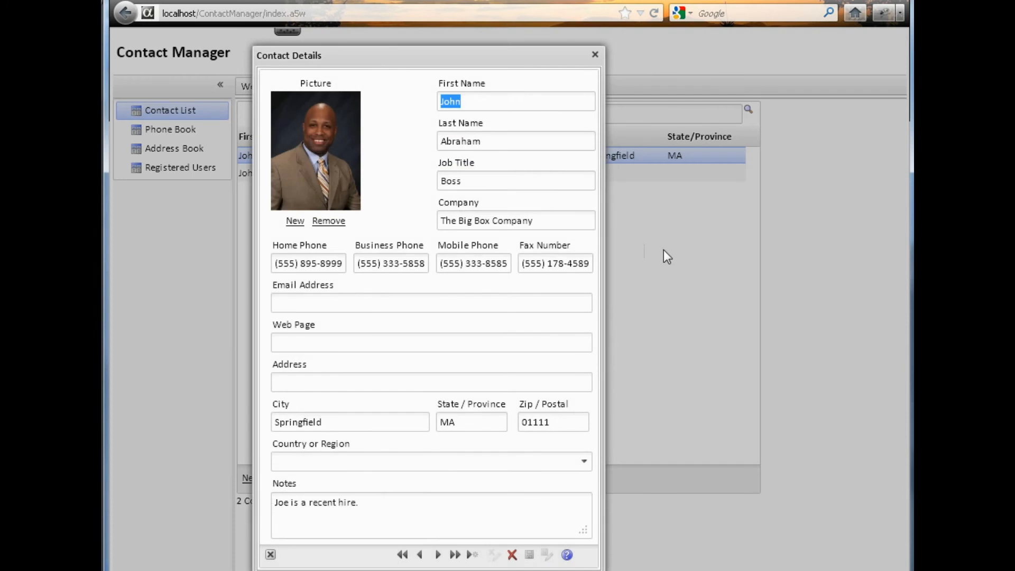
mouse_move(380, 188)
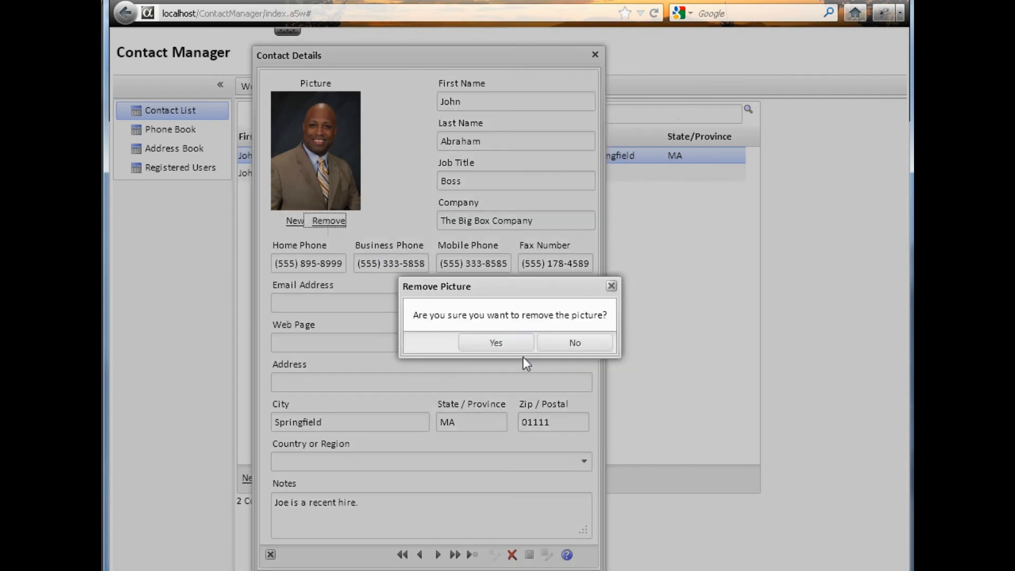
Step: Remove John Abraham's picture and start adding a new one
left_click(495, 343)
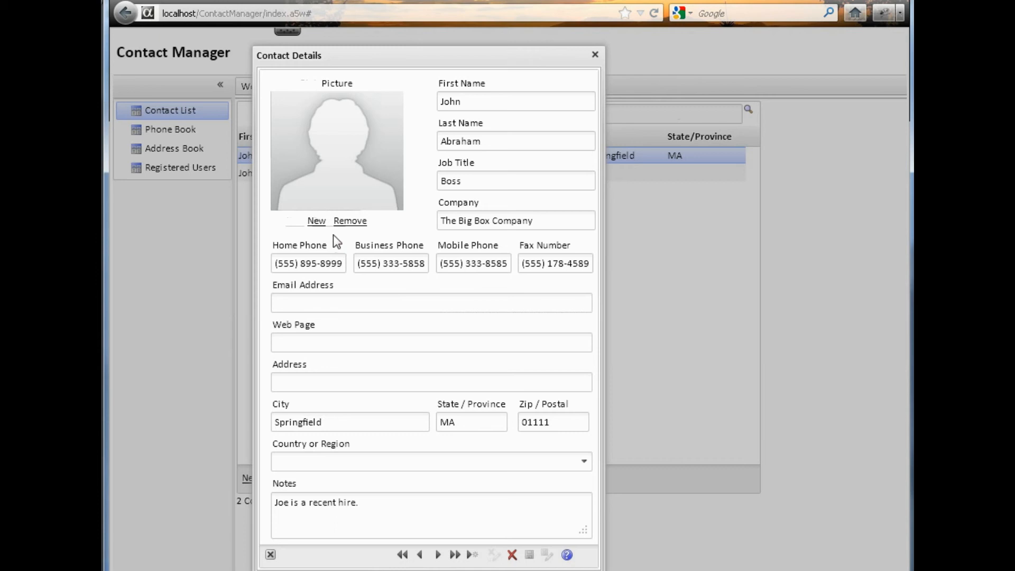
left_click(316, 221)
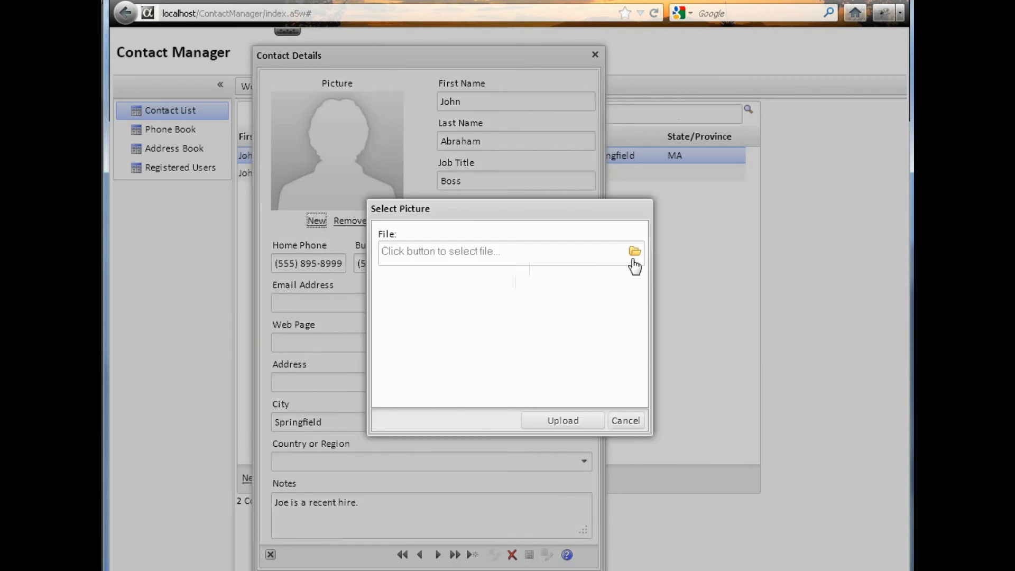
Step: Upload Man01.JPG and accept it as John Abraham's contact picture
left_click(635, 252)
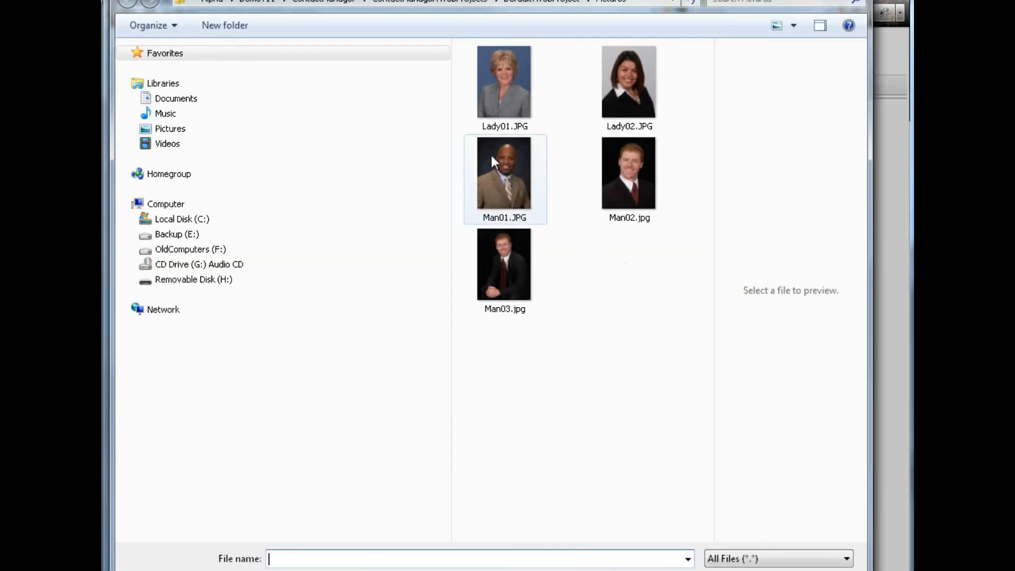
left_click(504, 172)
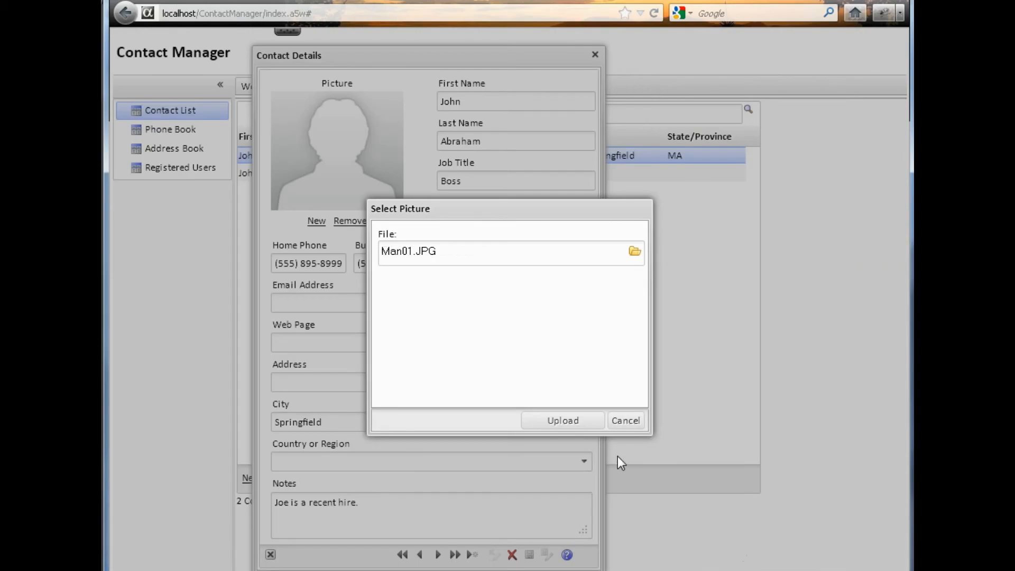
left_click(562, 420)
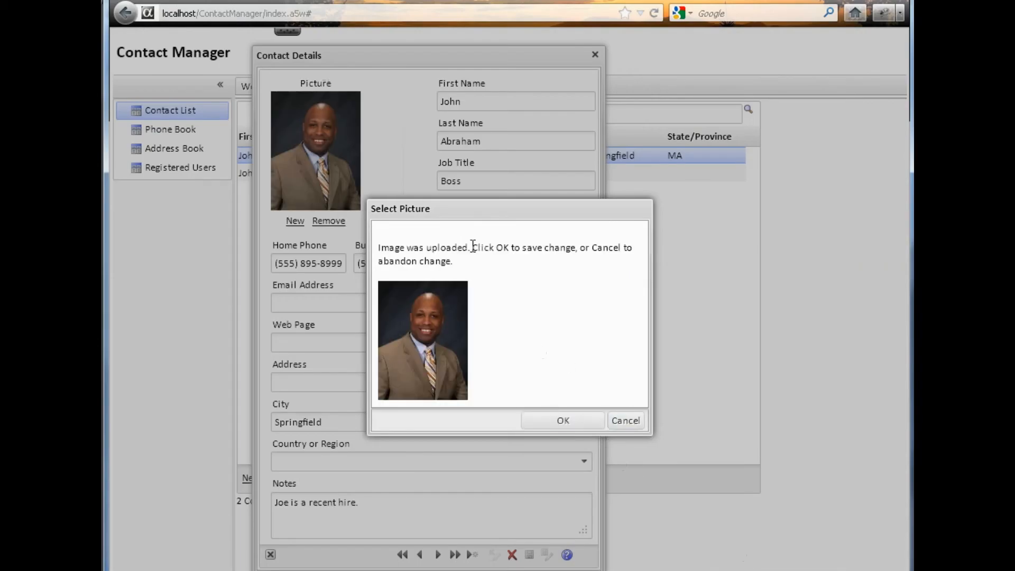
left_click(563, 420)
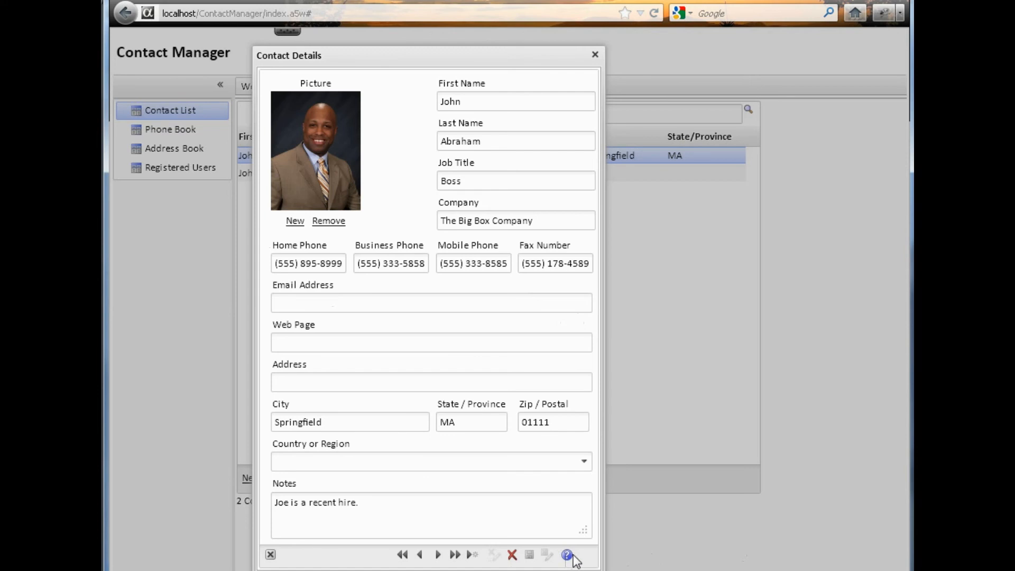
Step: View the contact details help, close the details window and show the Phone Book
left_click(567, 556)
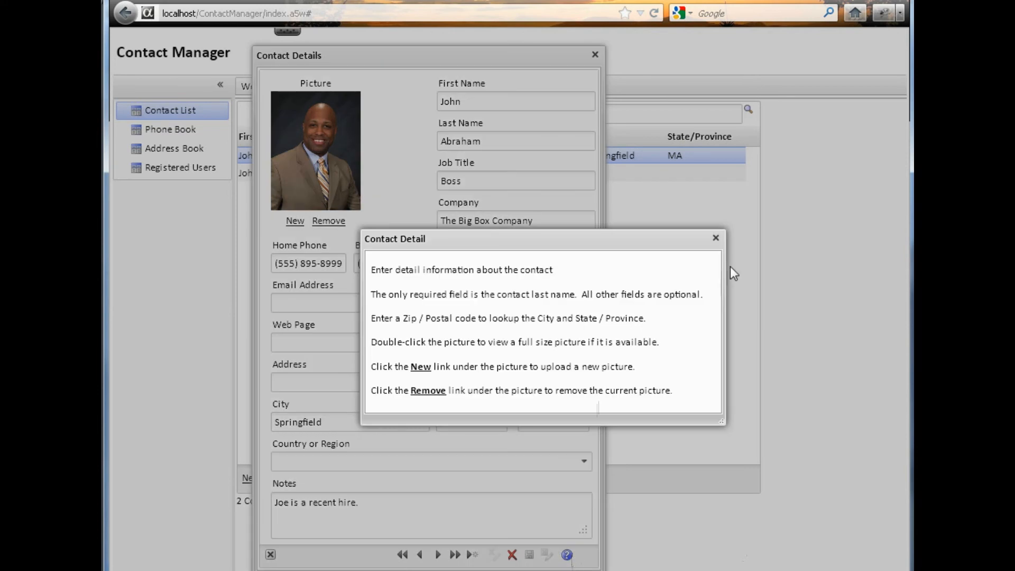
left_click(716, 238)
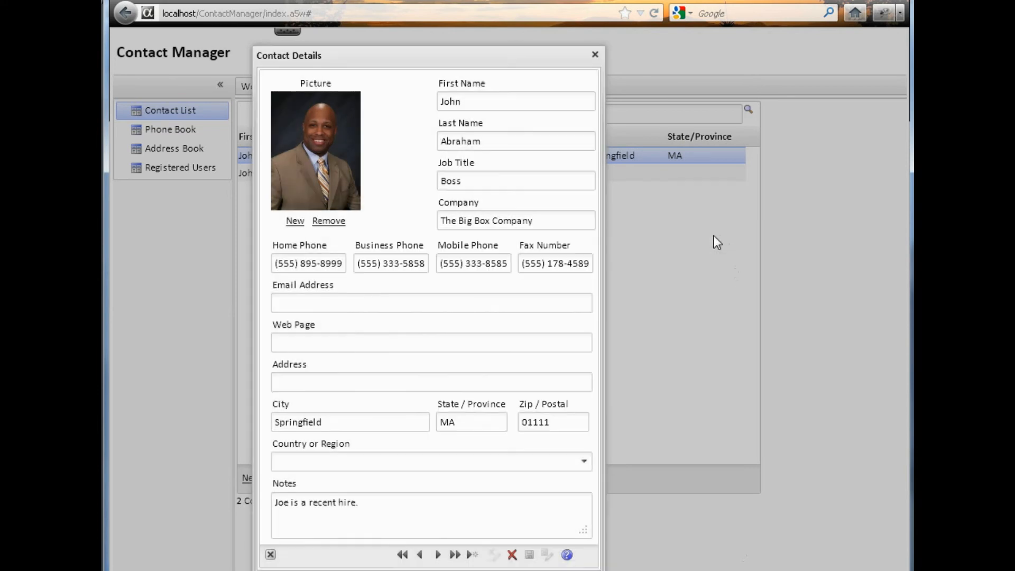
left_click(595, 54)
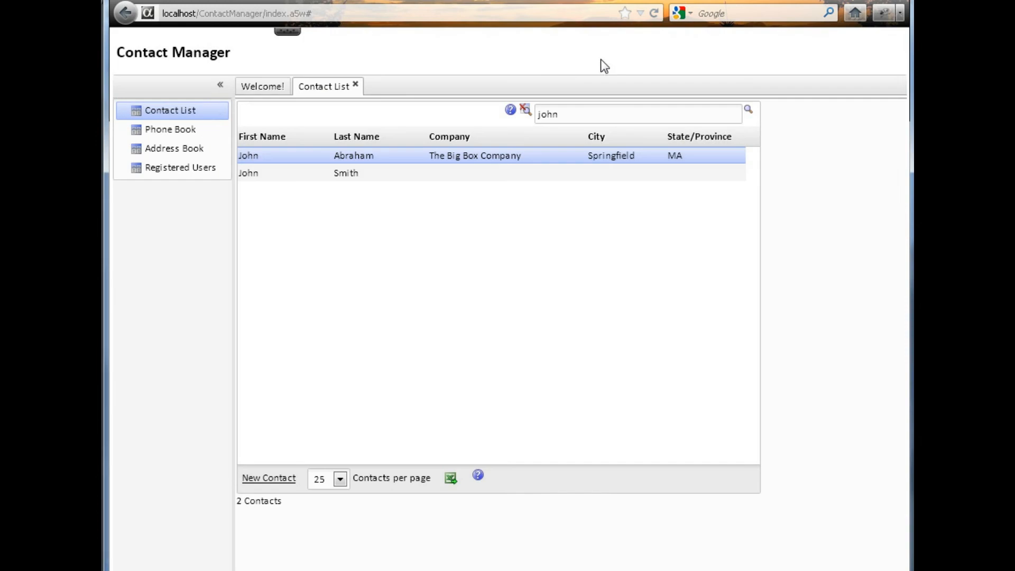
left_click(172, 129)
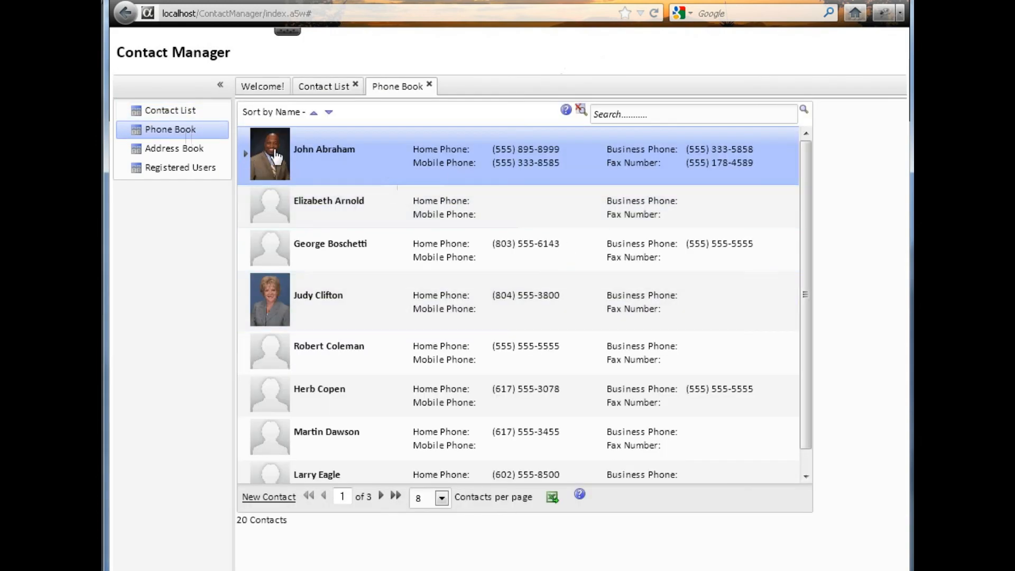
Step: Enlarge the first contact's photo in the Phone Book and close it
left_click(270, 153)
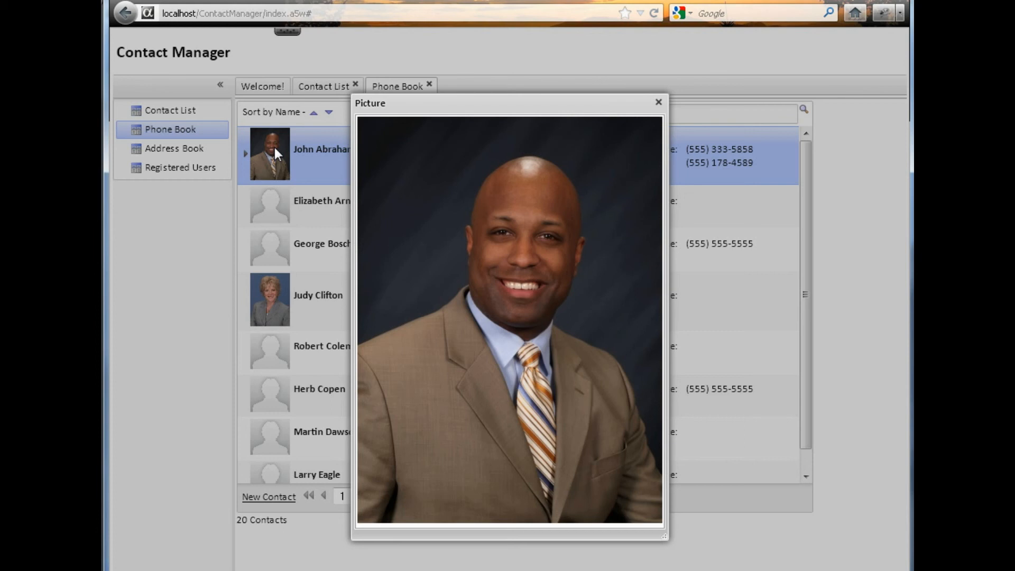
left_click(659, 102)
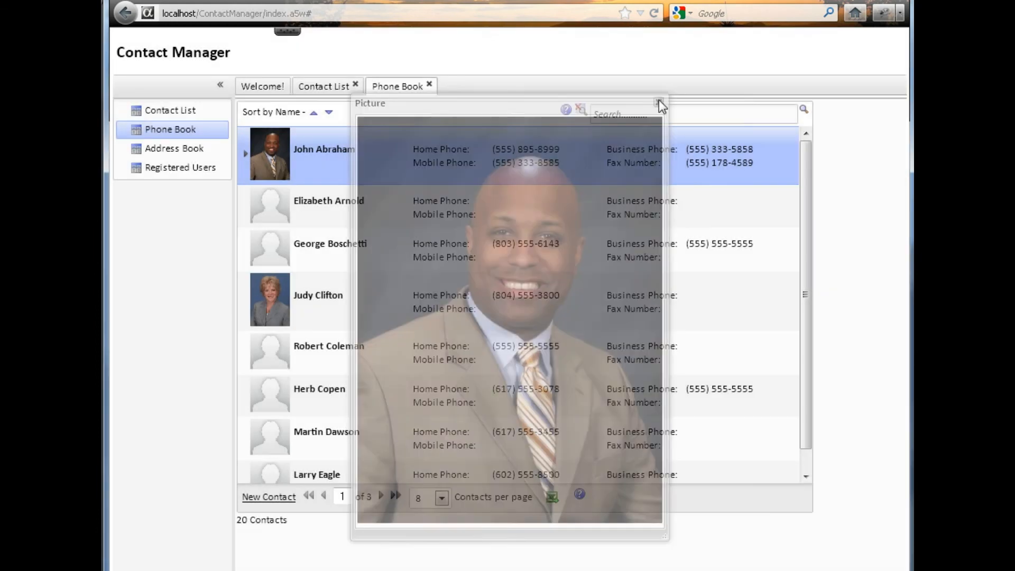
left_click(660, 104)
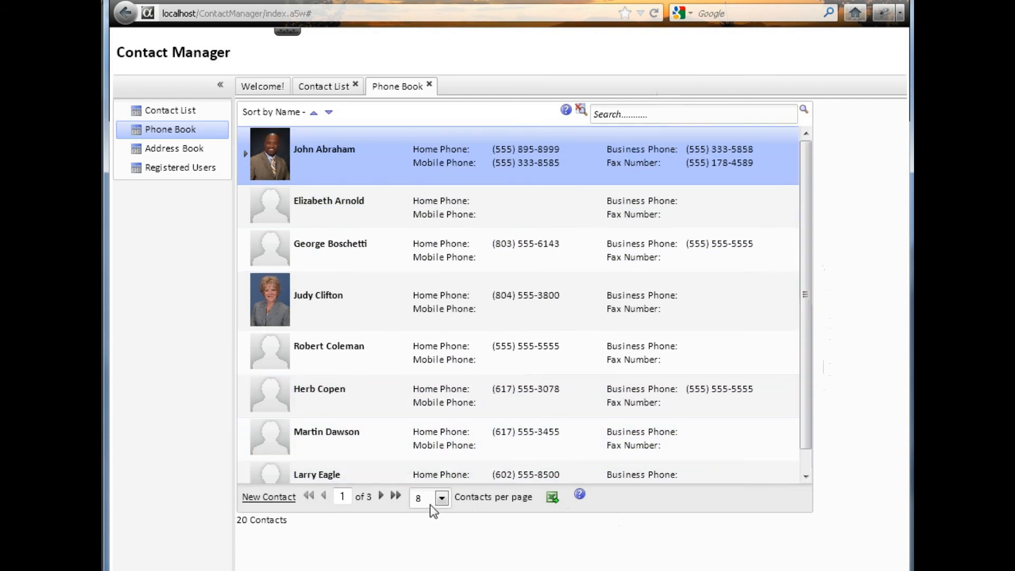
left_click(441, 497)
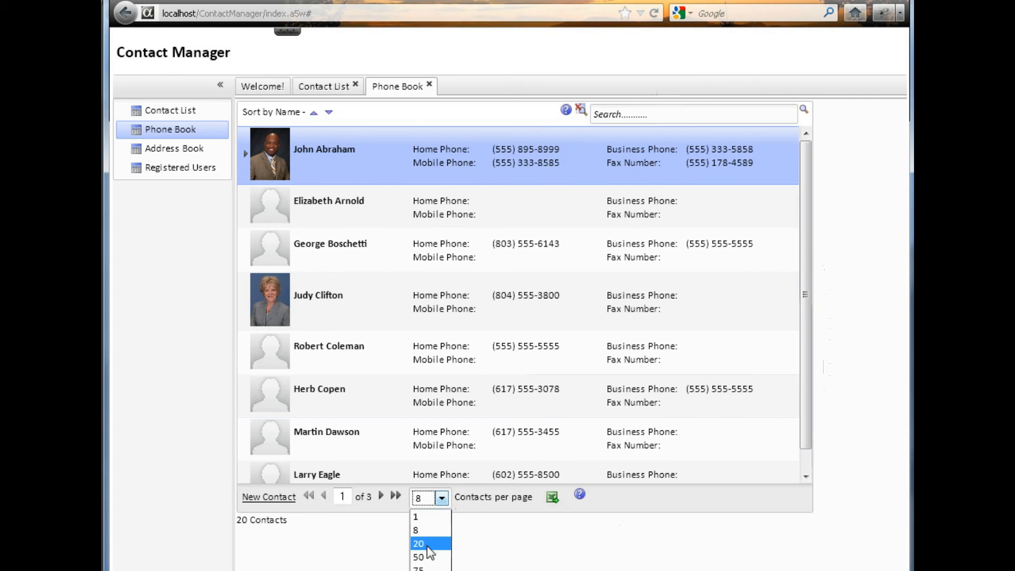
left_click(419, 543)
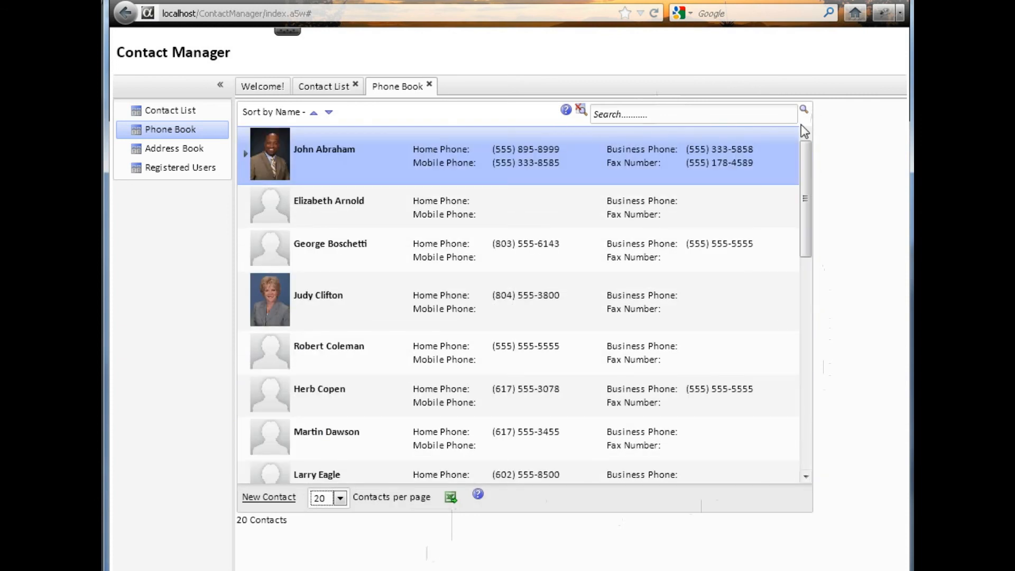
double_click(323, 156)
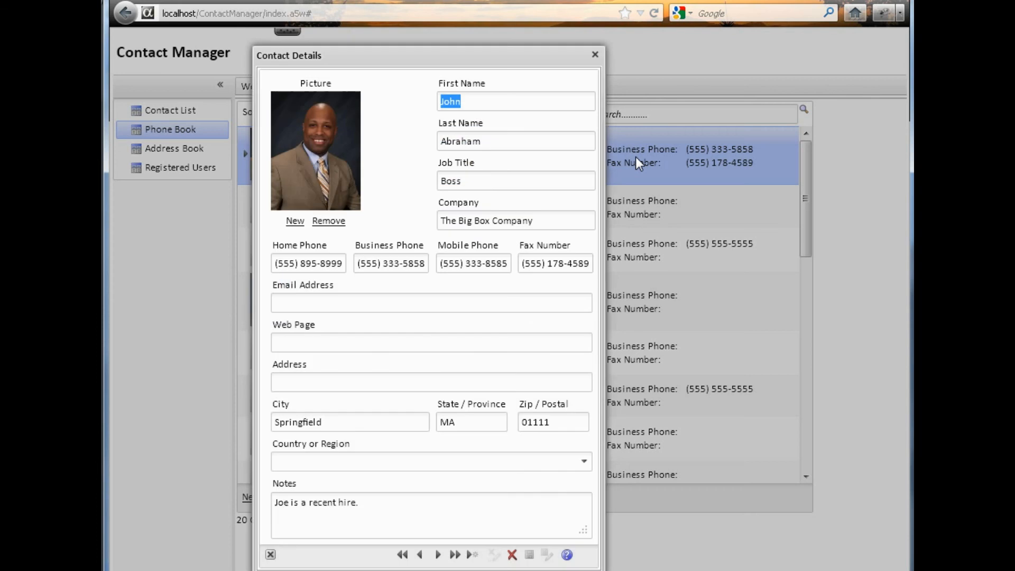
mouse_move(336, 172)
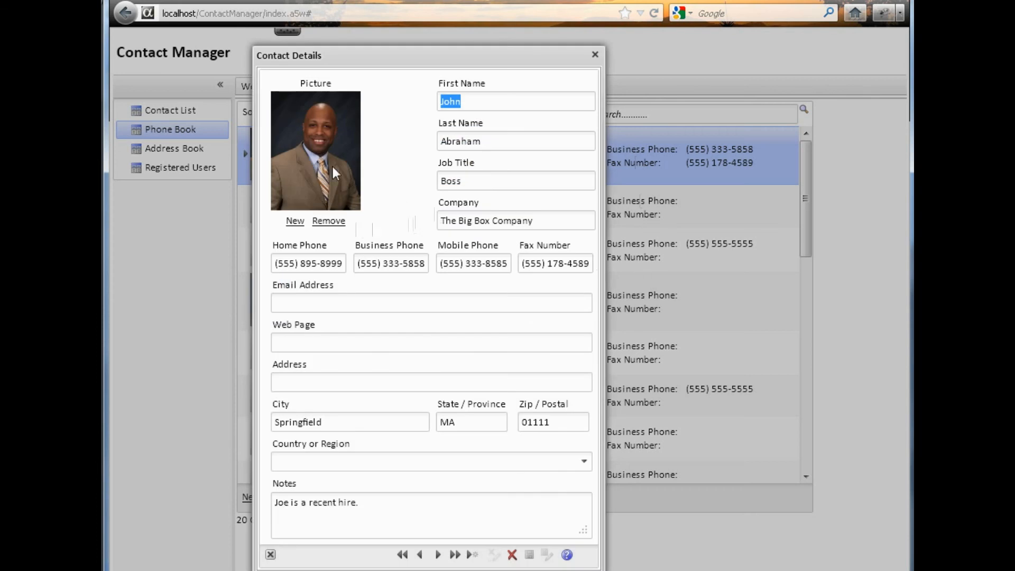
Step: Enlarge the contact's photo, close the details form and show the Address Book
left_click(315, 151)
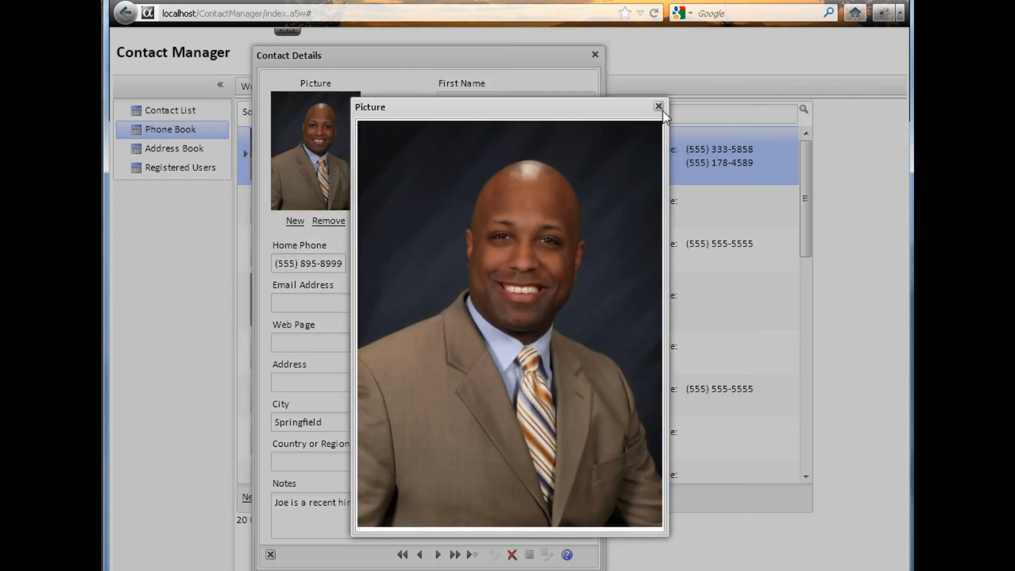
left_click(659, 106)
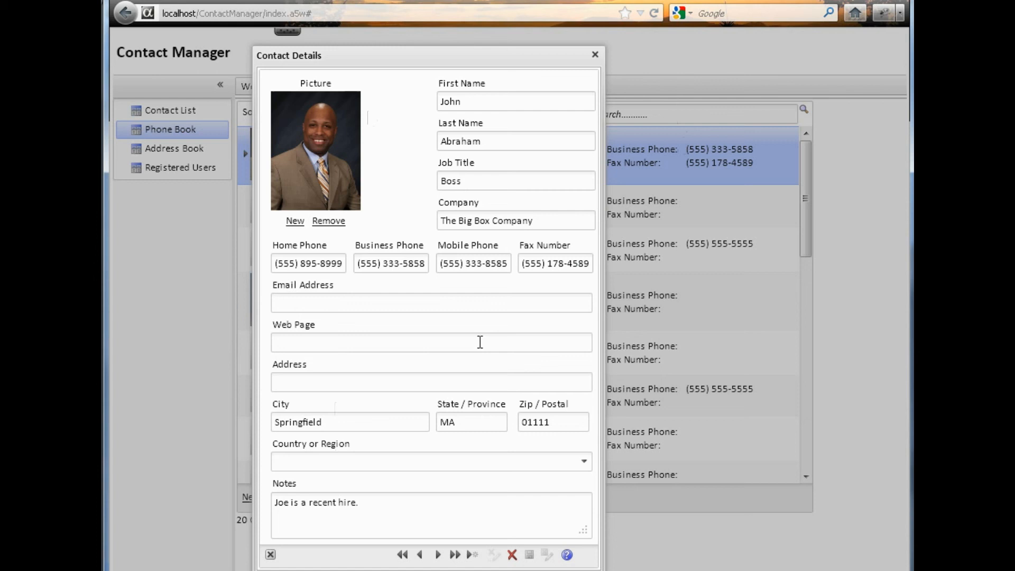
mouse_move(594, 61)
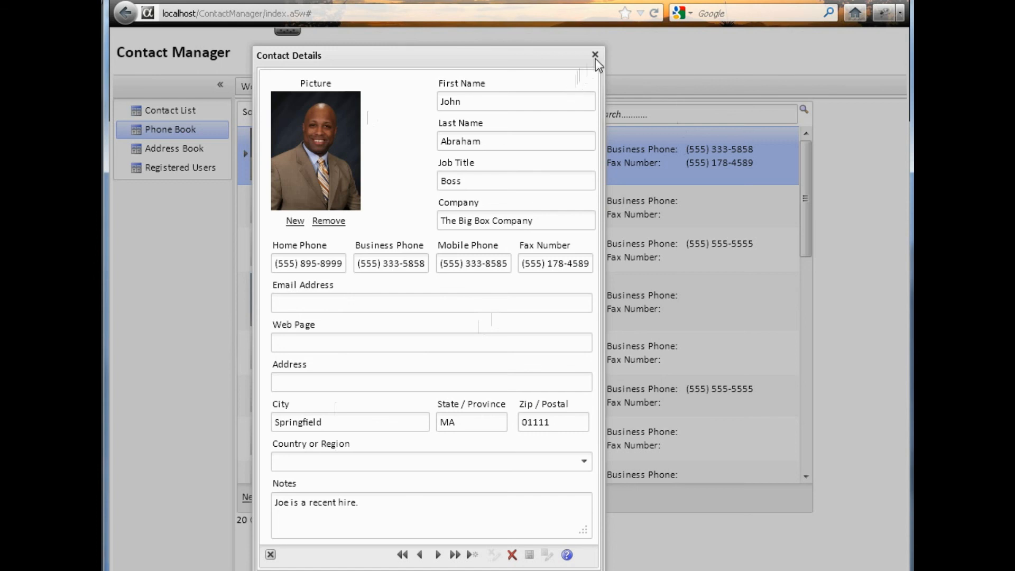
left_click(593, 54)
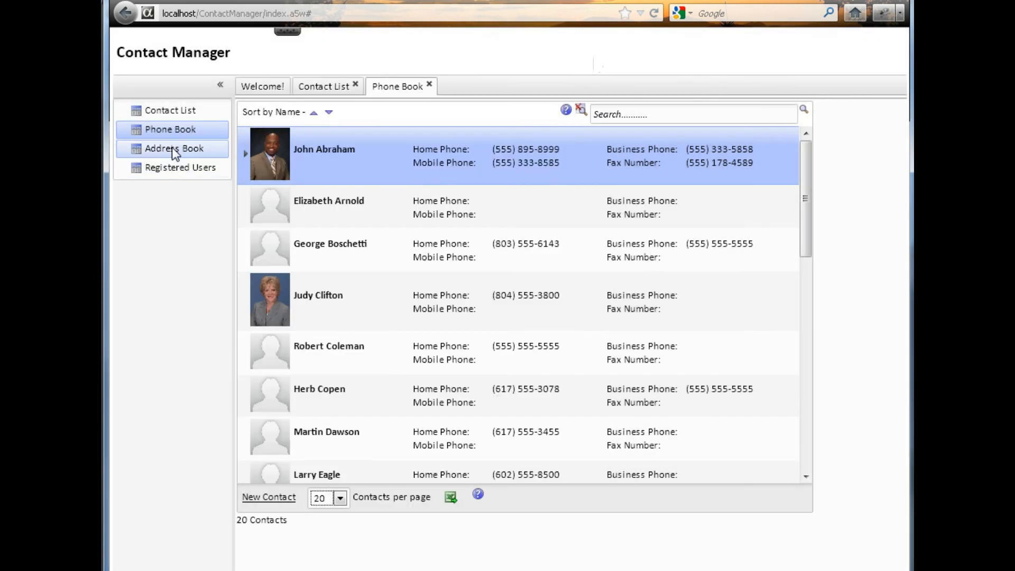
left_click(172, 148)
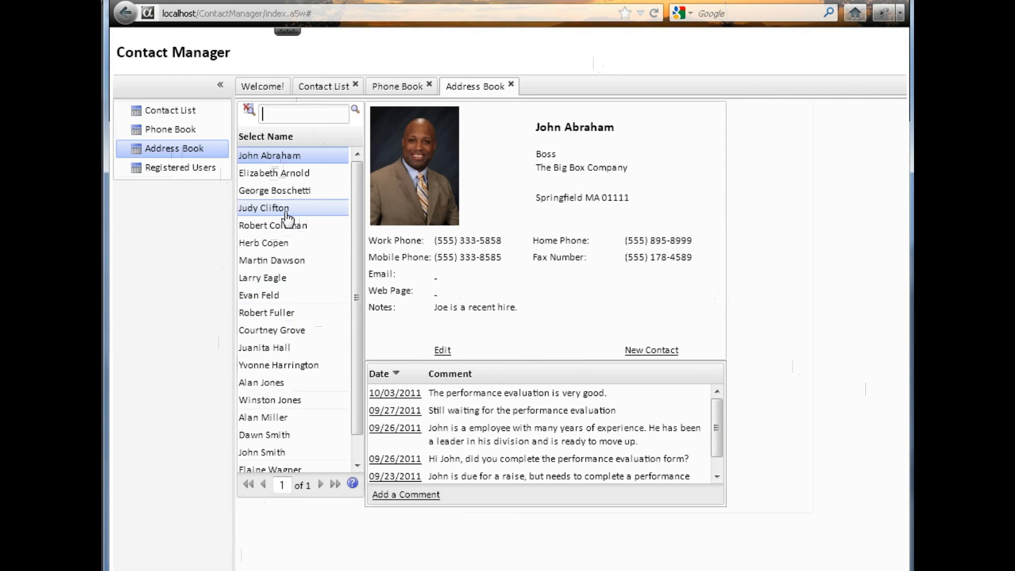
left_click(263, 208)
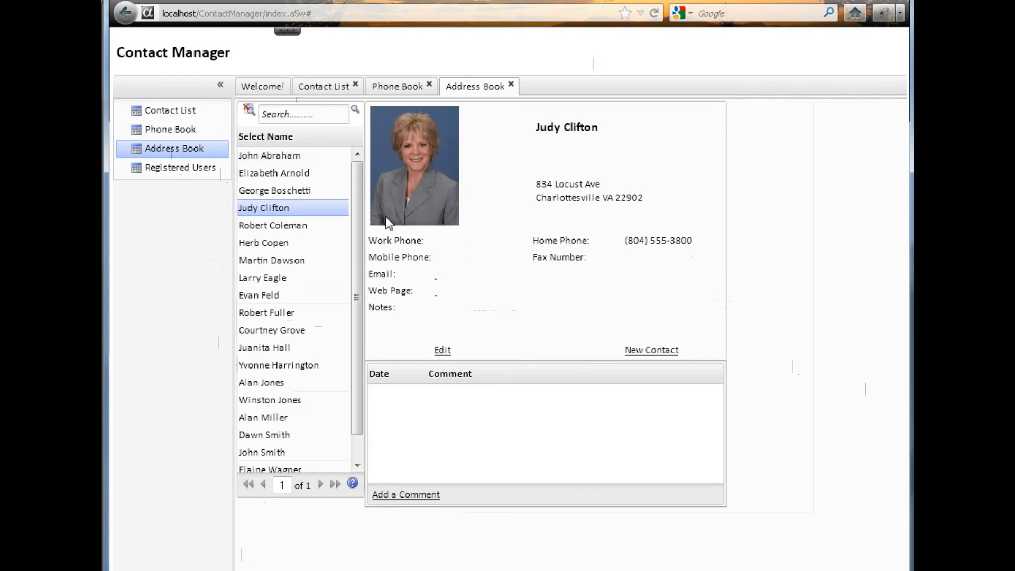
mouse_move(470, 146)
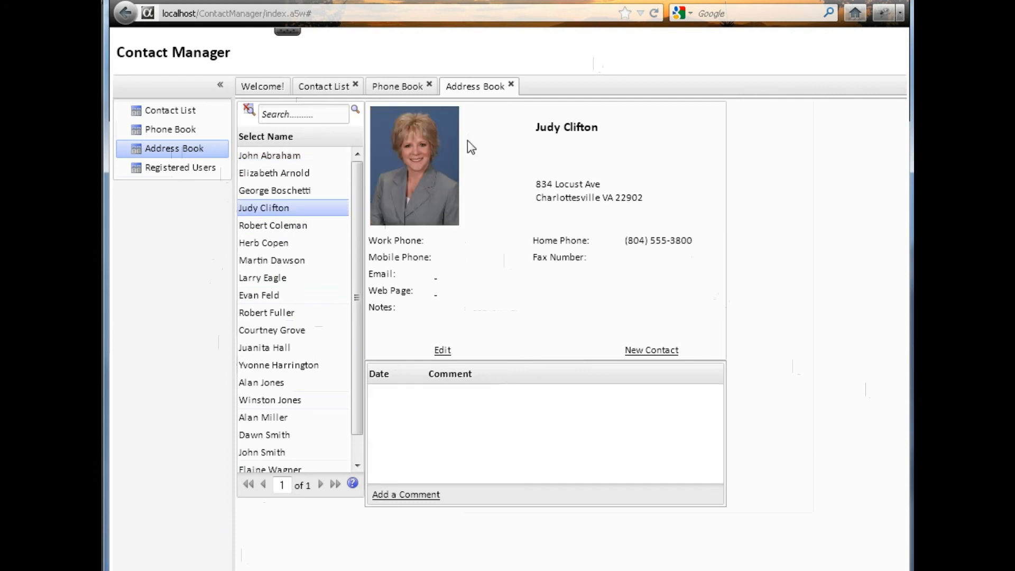
left_click(269, 155)
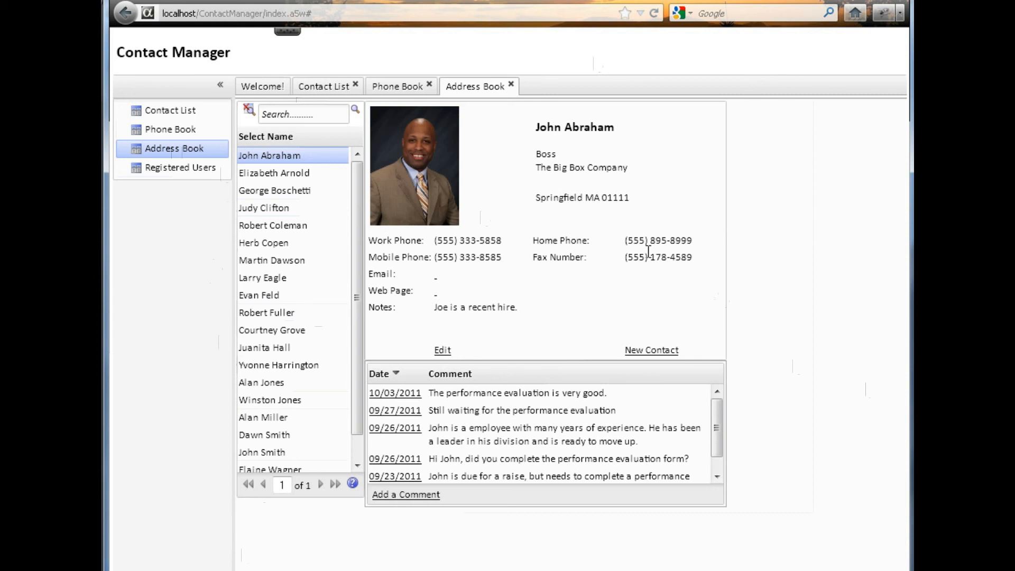
left_click(413, 165)
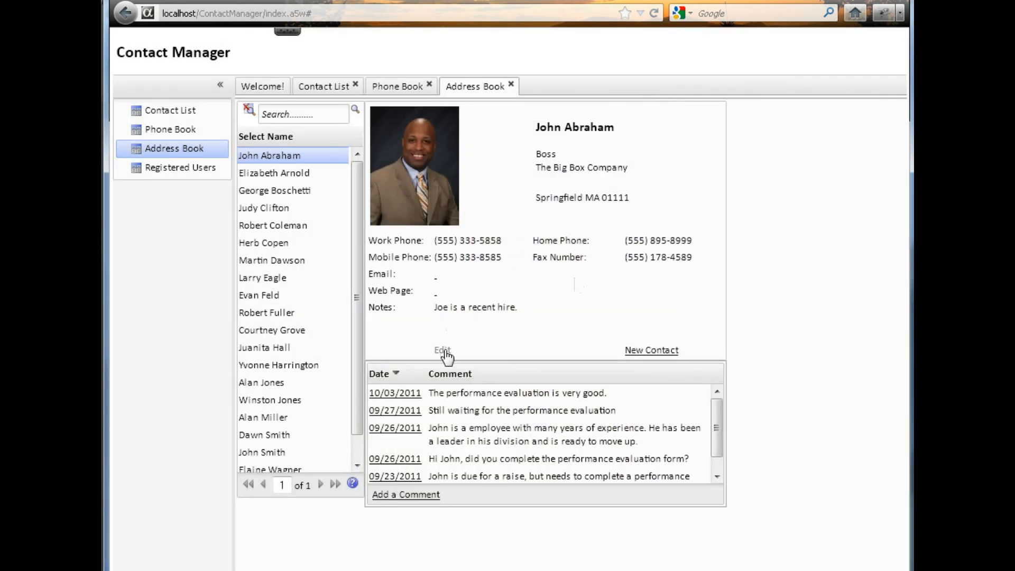
left_click(442, 350)
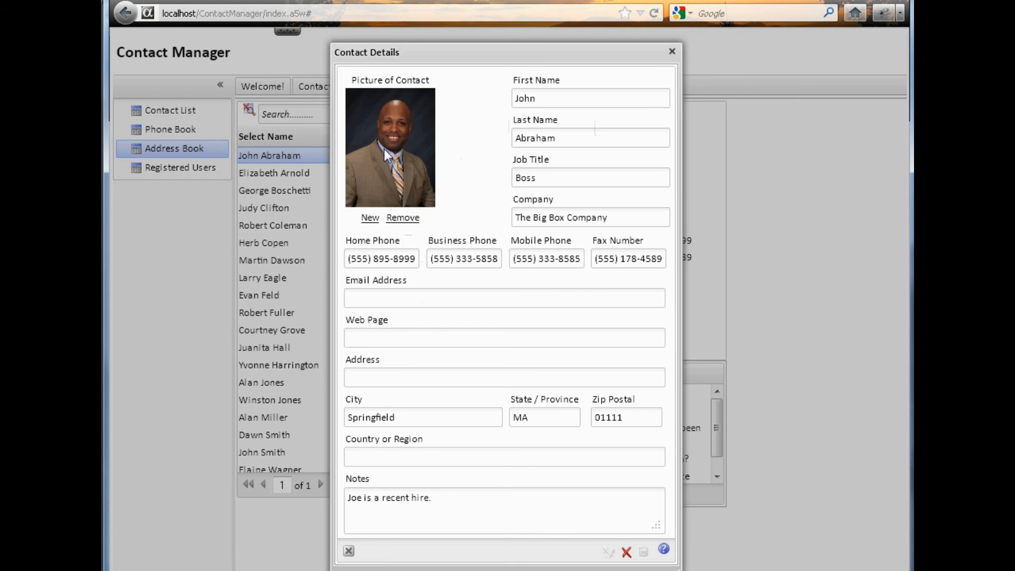
mouse_move(650, 39)
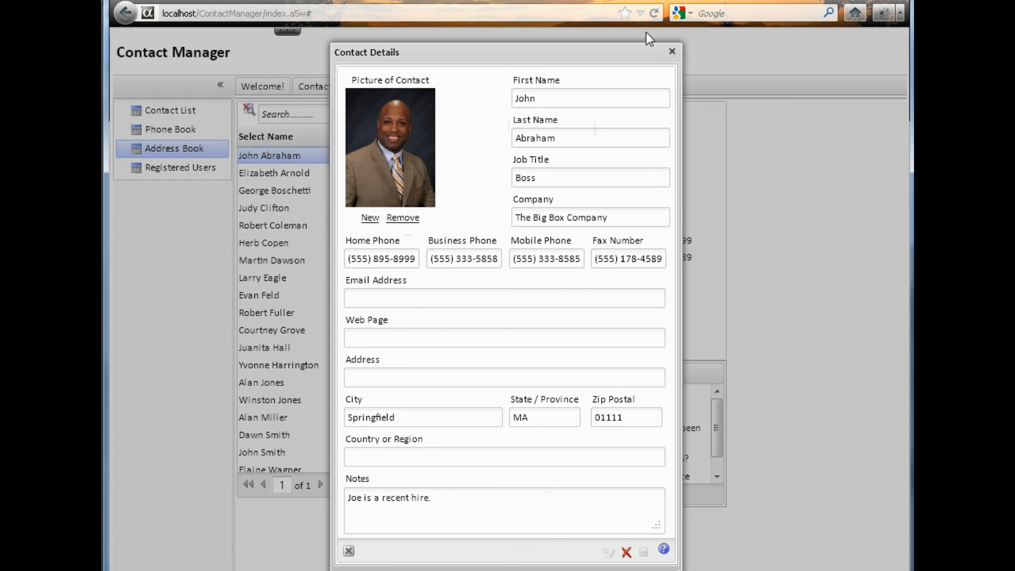
left_click(671, 51)
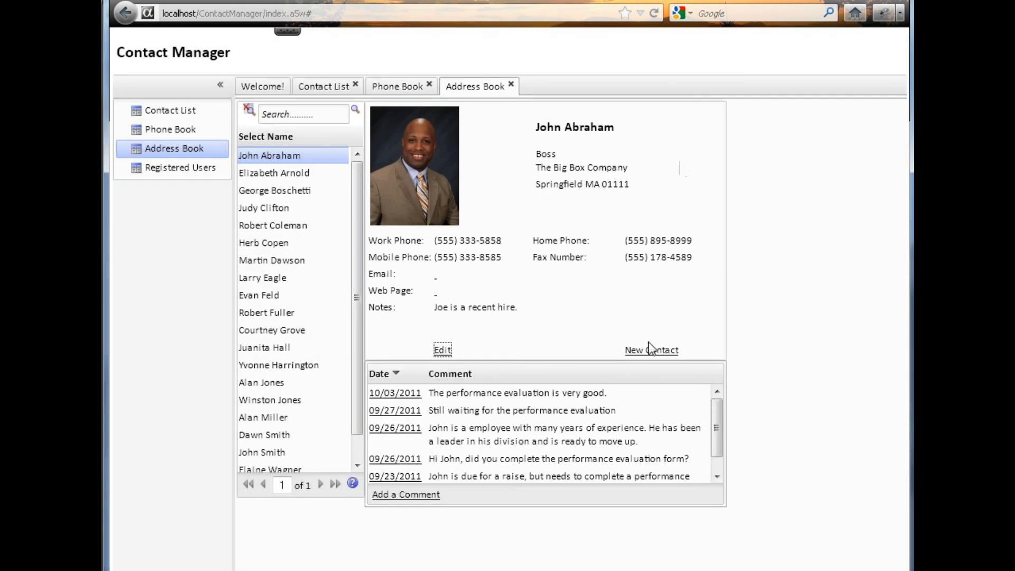
left_click(652, 350)
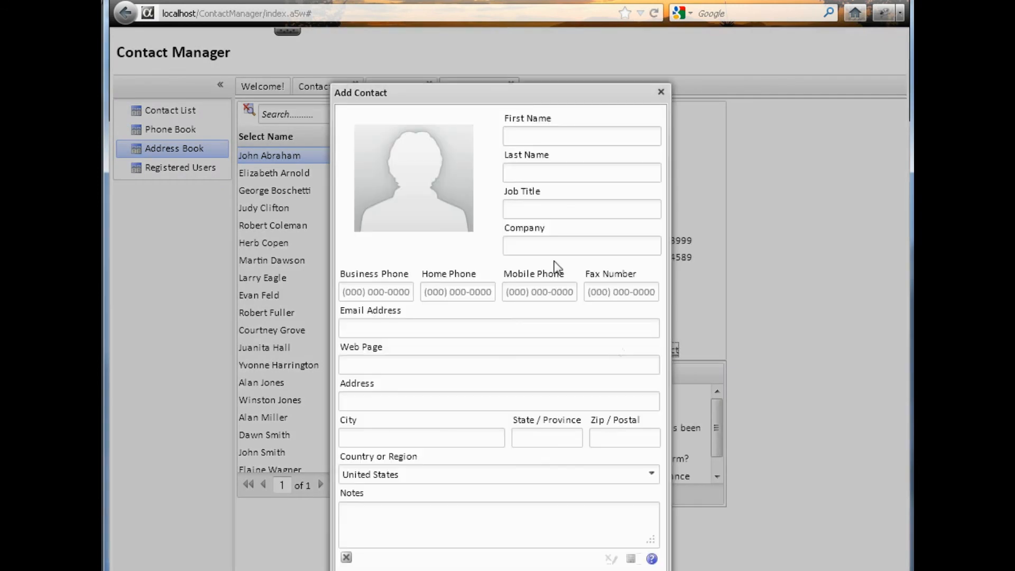
mouse_move(387, 280)
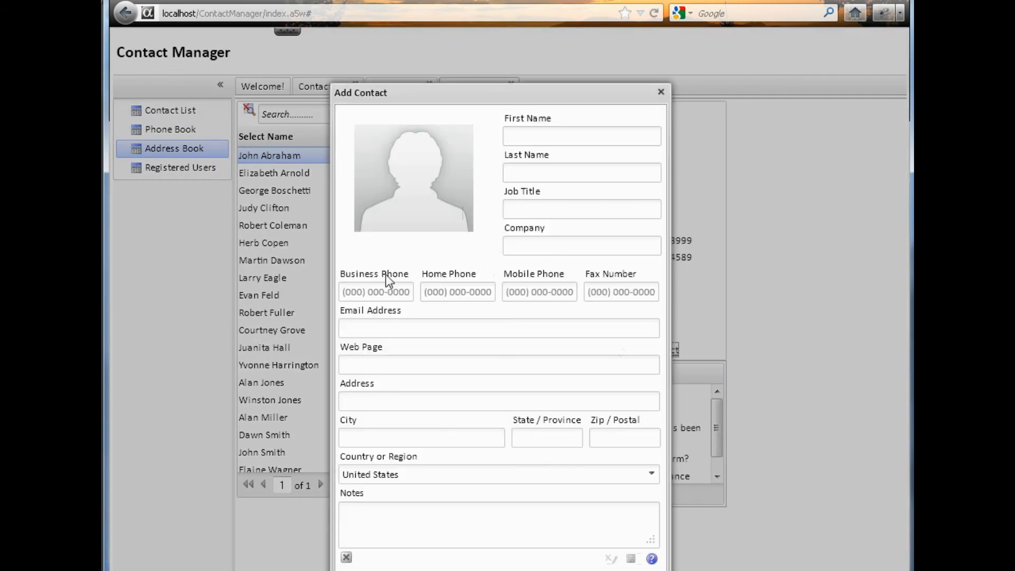
mouse_move(498, 494)
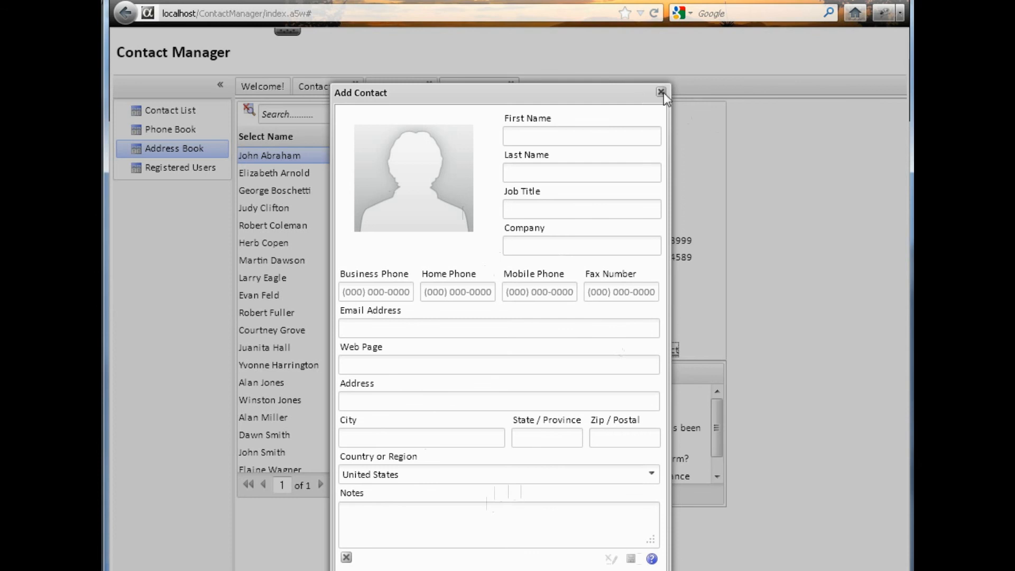
left_click(660, 92)
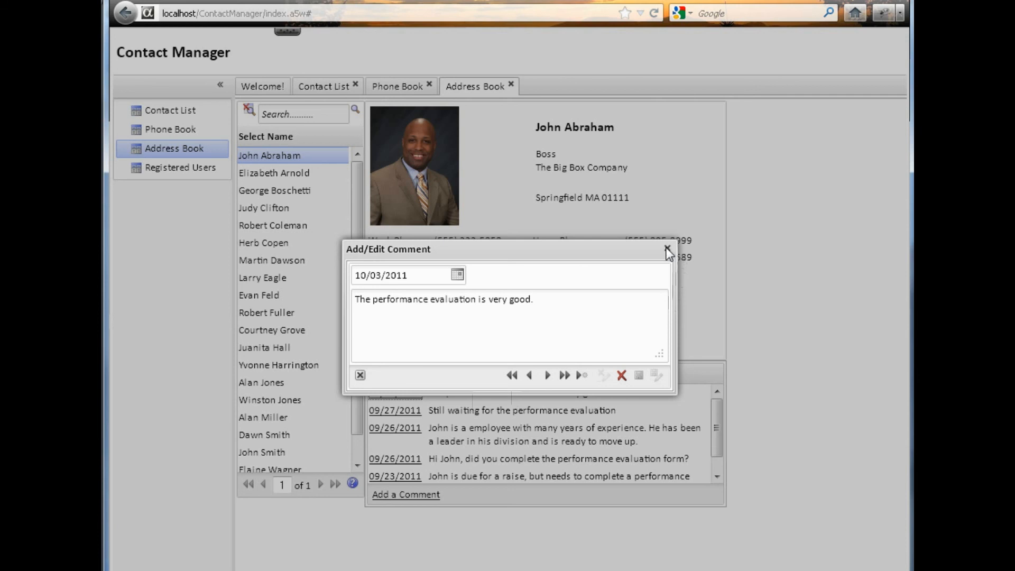
left_click(180, 167)
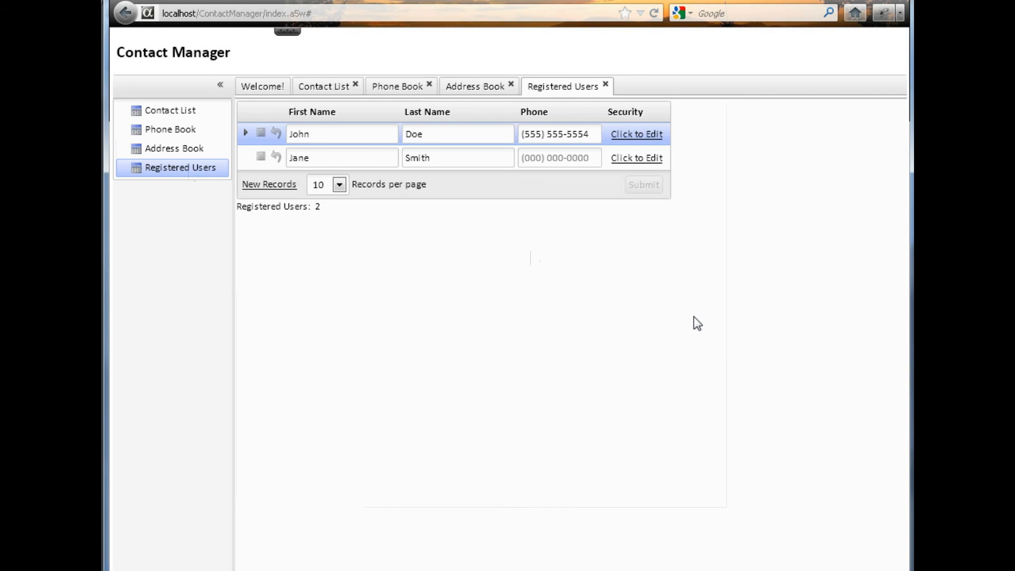
mouse_move(558, 305)
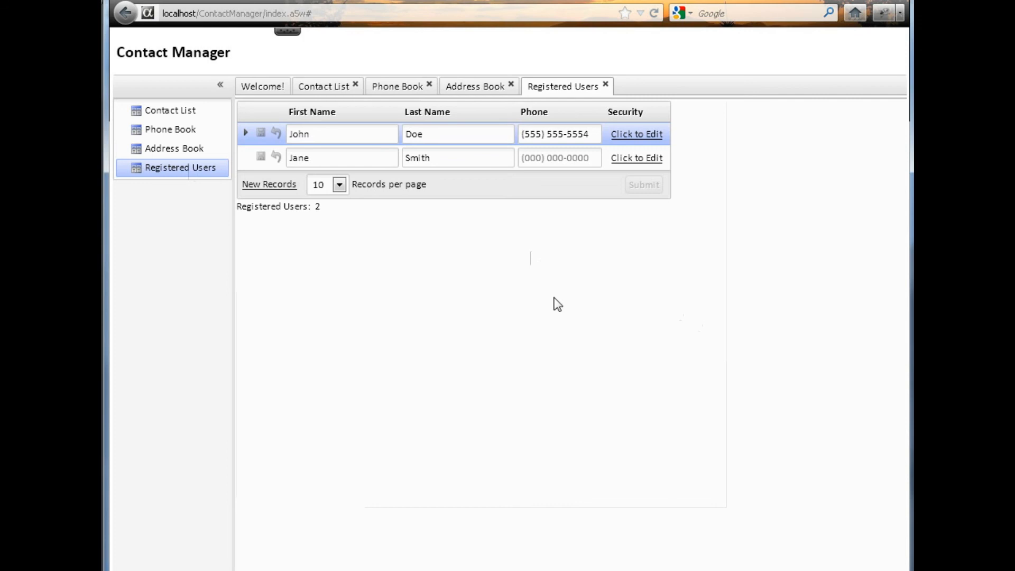
mouse_move(636, 134)
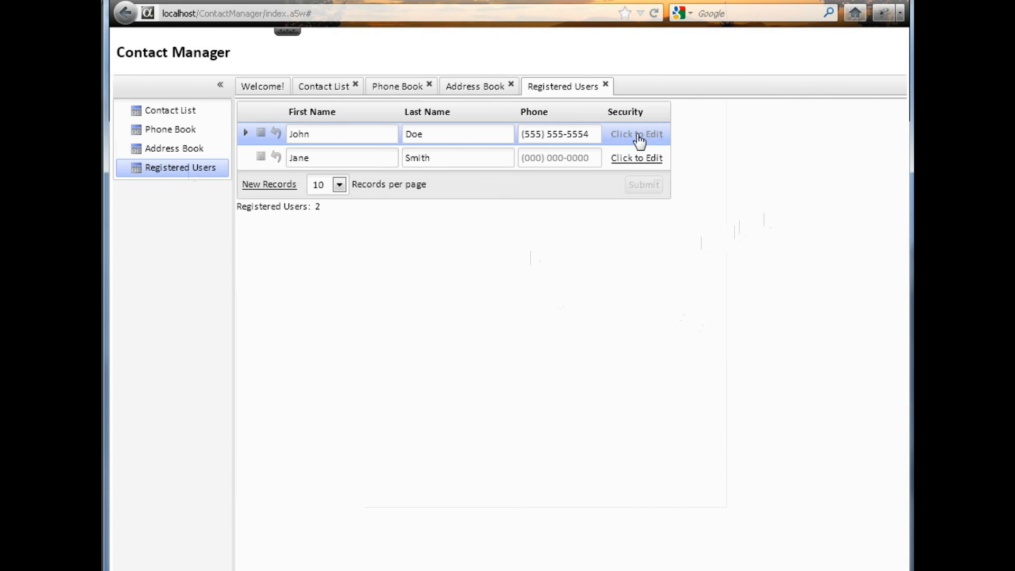
Step: View and dismiss the first registered user's security settings
left_click(635, 135)
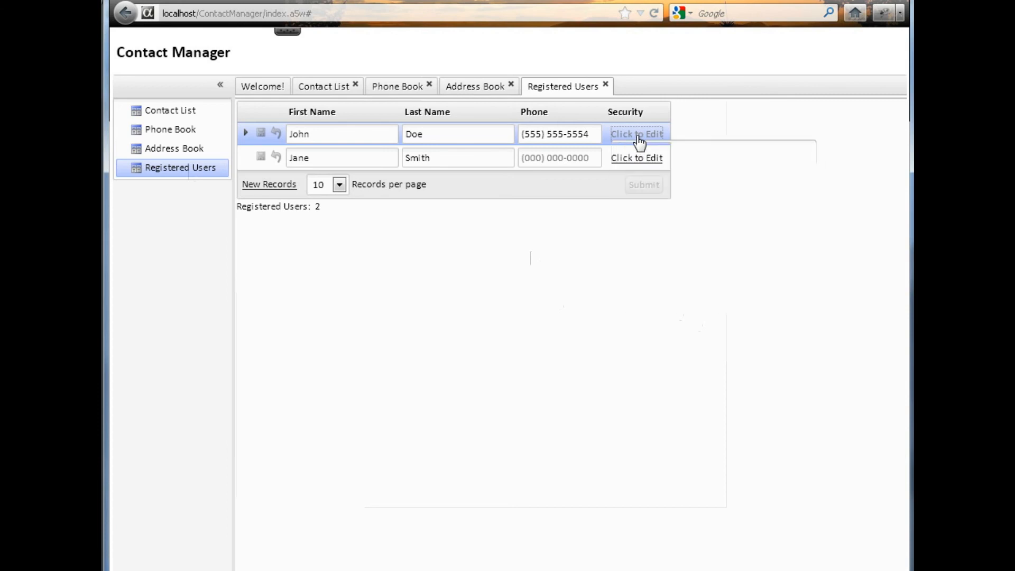
left_click(636, 135)
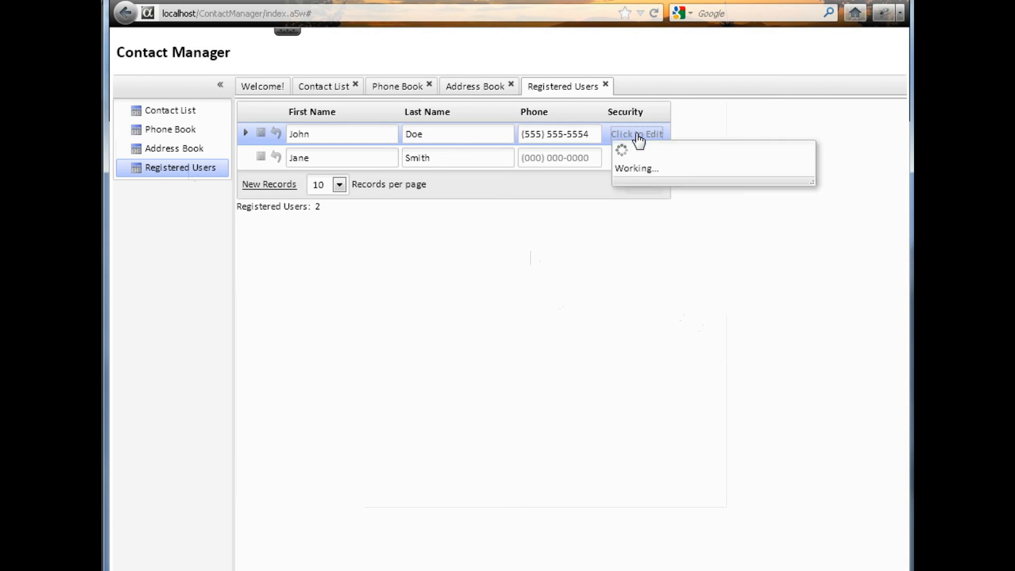
left_click(637, 134)
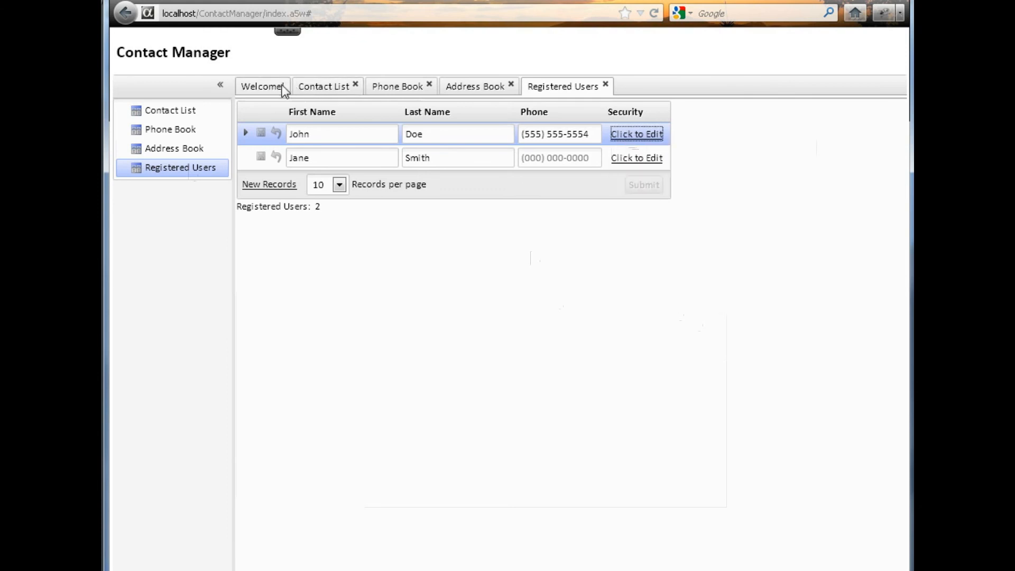
Step: Return to the welcome page and log out of Contact Manager
left_click(261, 86)
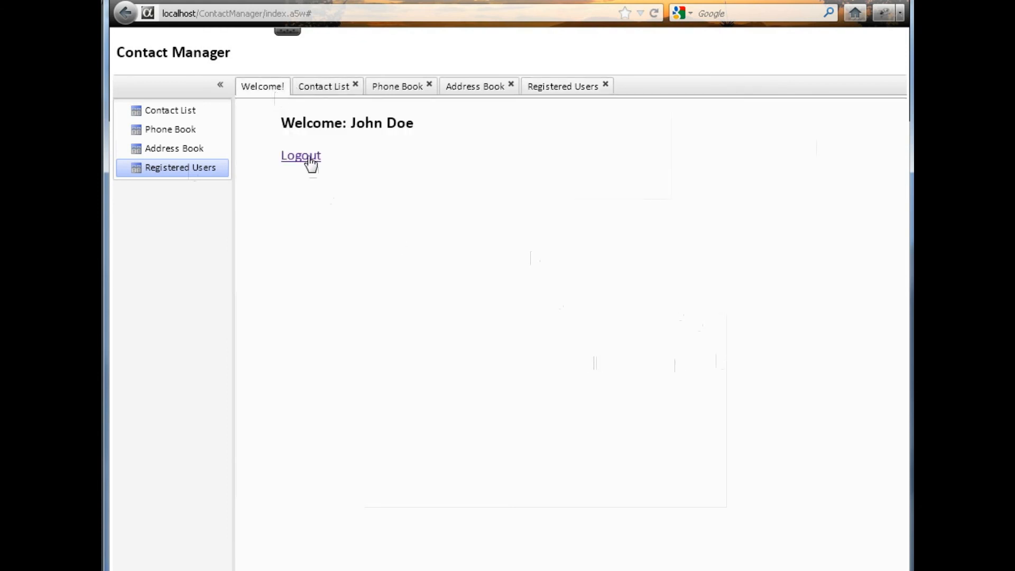
left_click(299, 155)
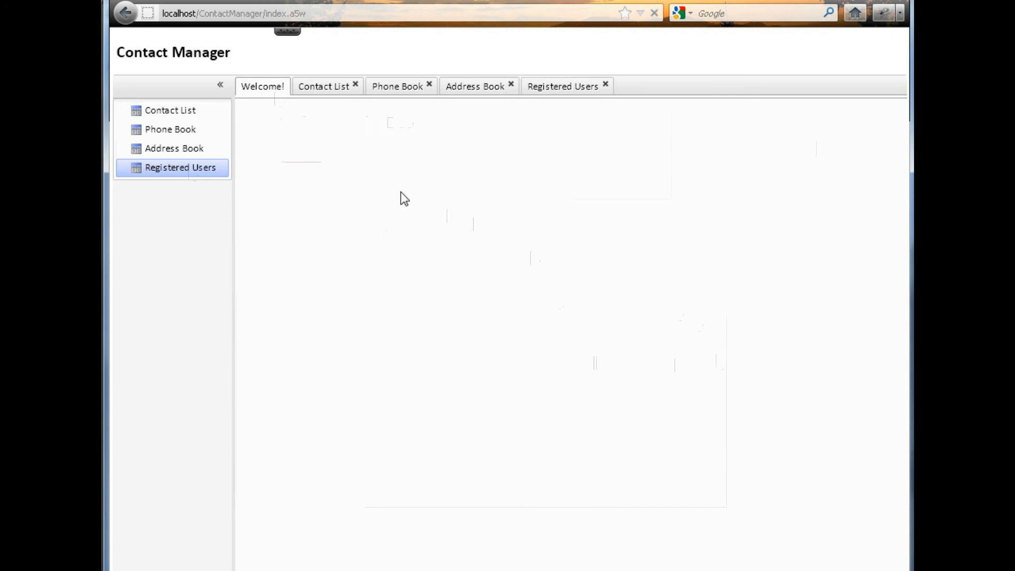